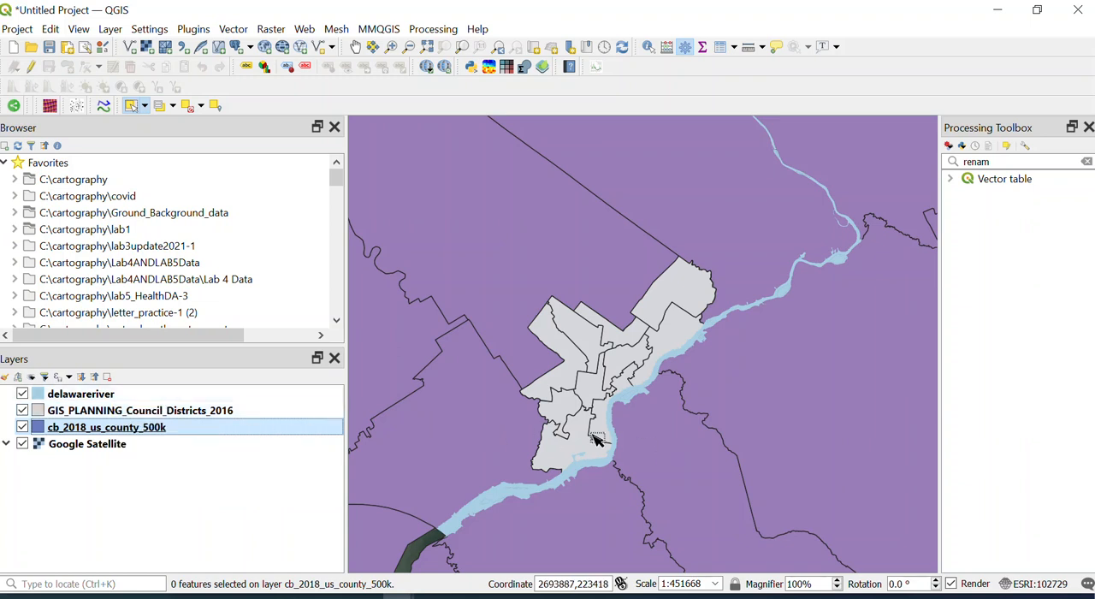
mouse_move(602, 418)
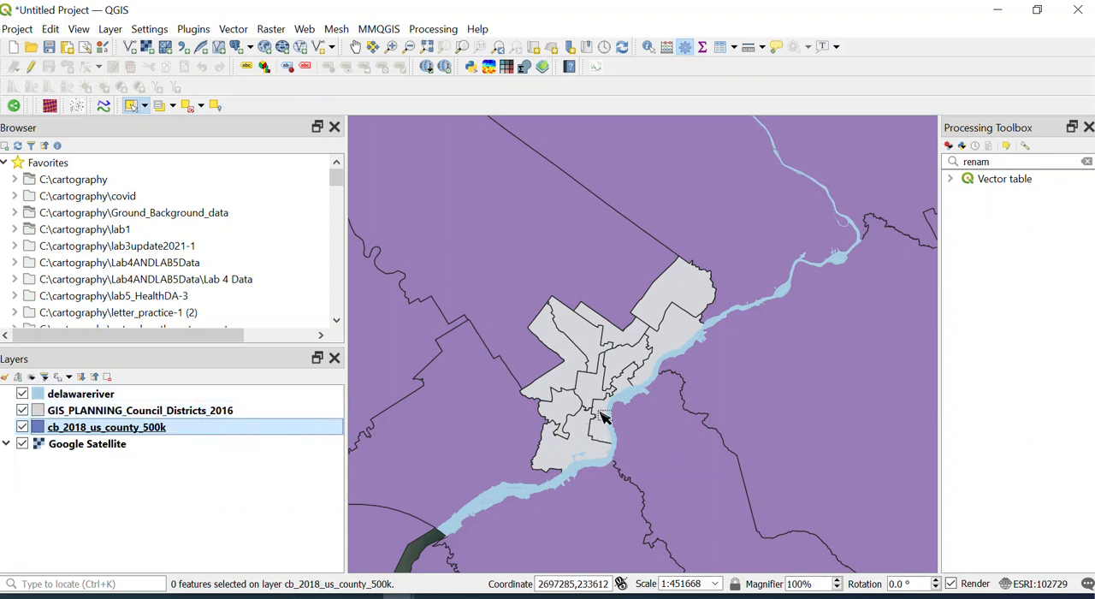
Step: Zoom the map out and frame Philadelphia with a zoom box
scroll("down", 3)
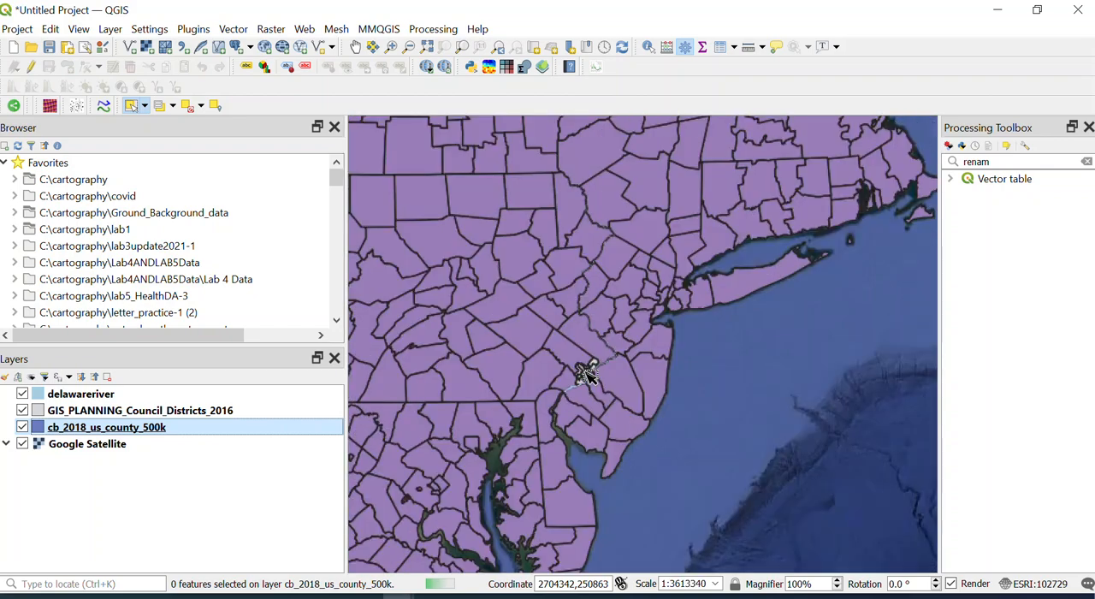
left_click_drag(581, 377, 633, 333)
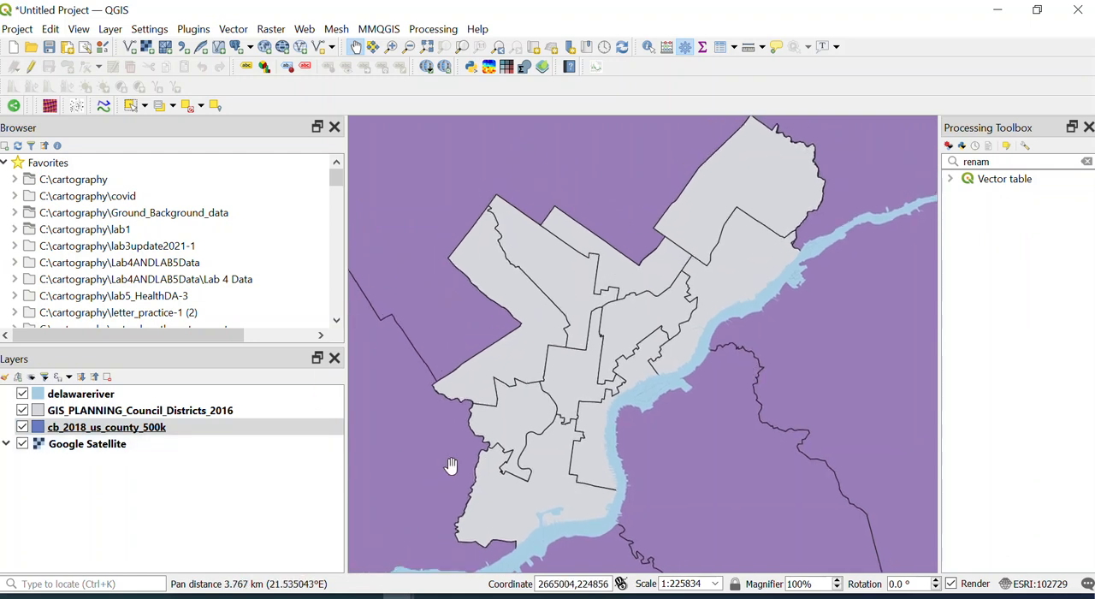
mouse_move(174, 359)
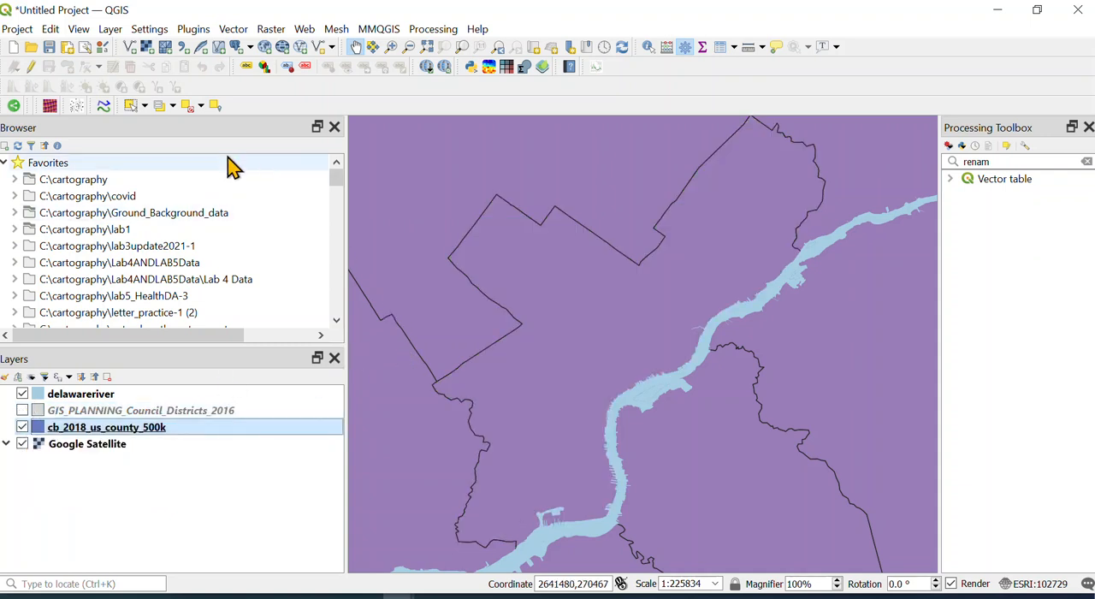
left_click(585, 311)
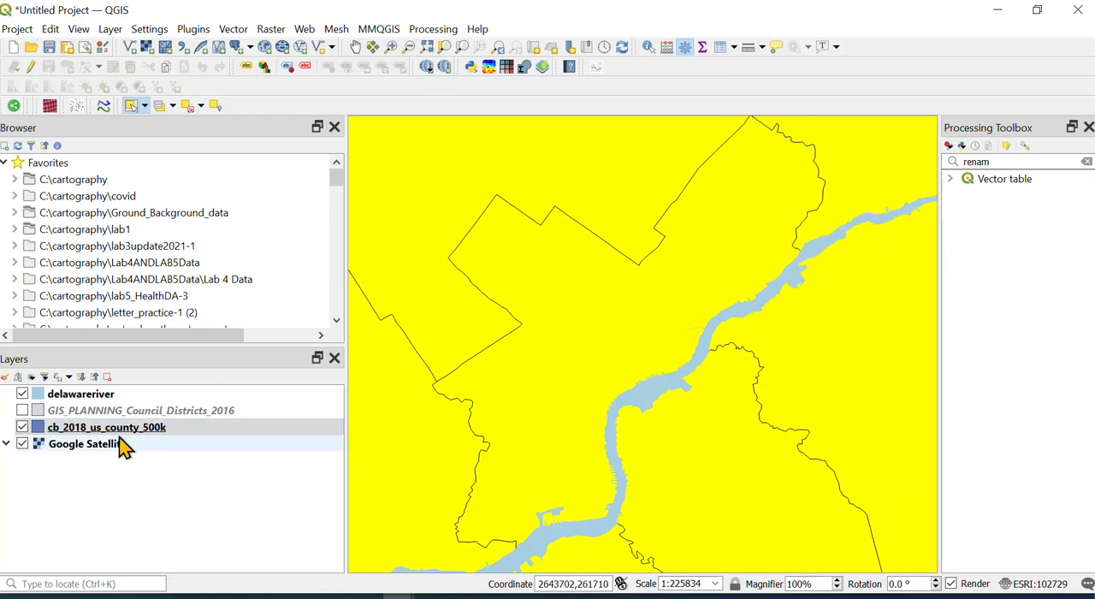
right_click(107, 428)
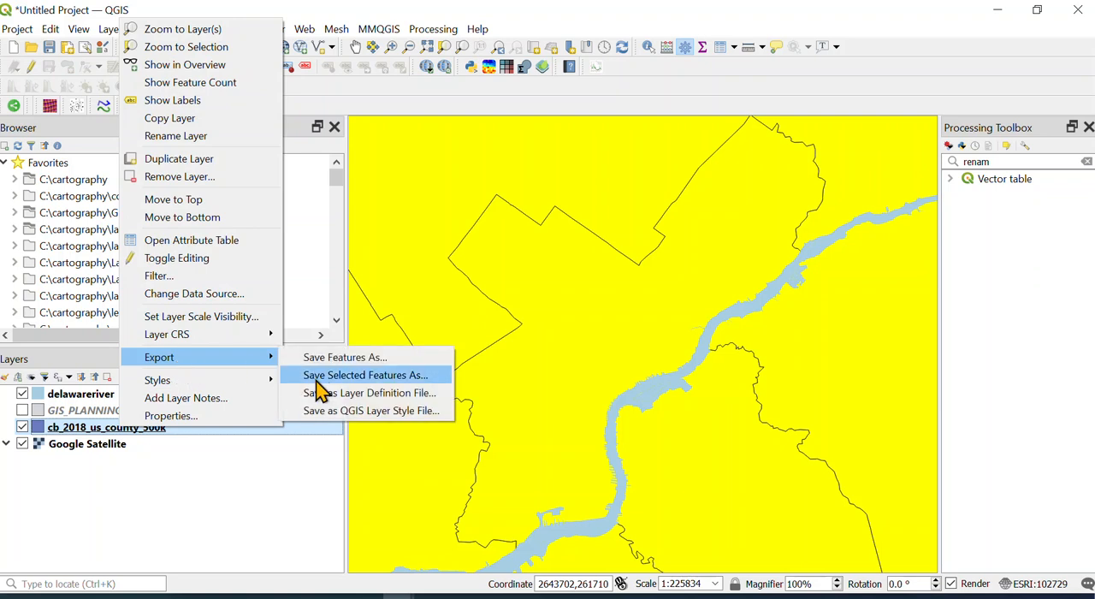
mouse_move(390, 384)
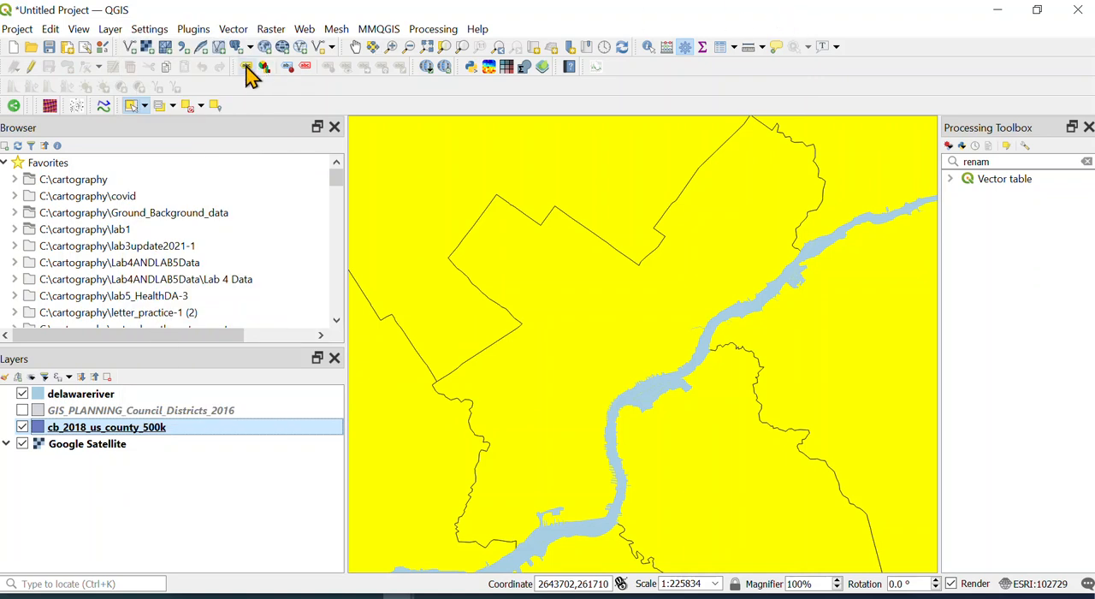
mouse_move(195, 117)
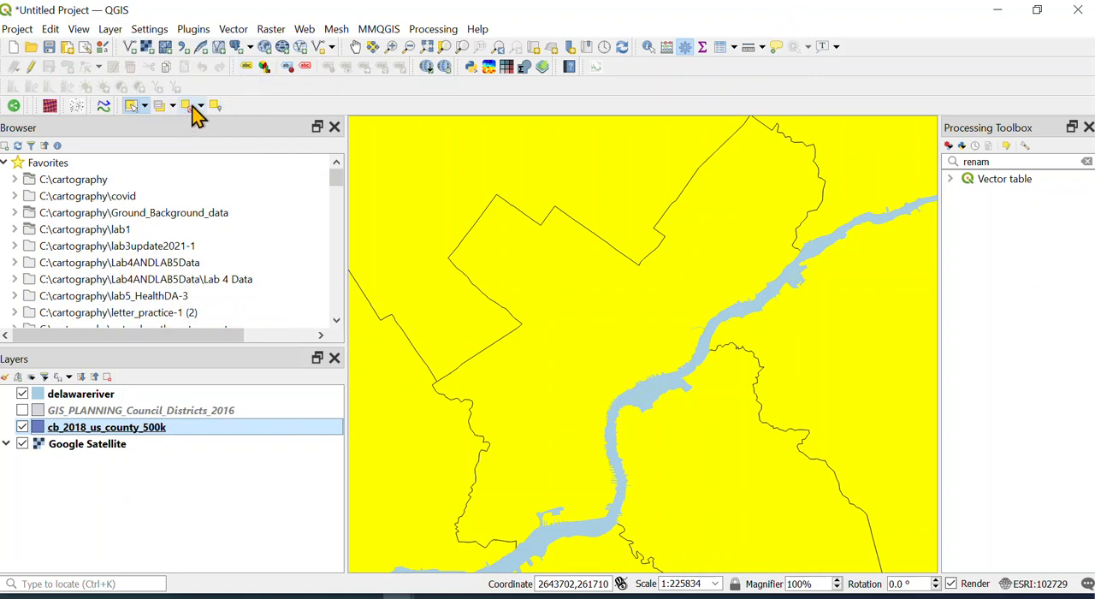
left_click(190, 106)
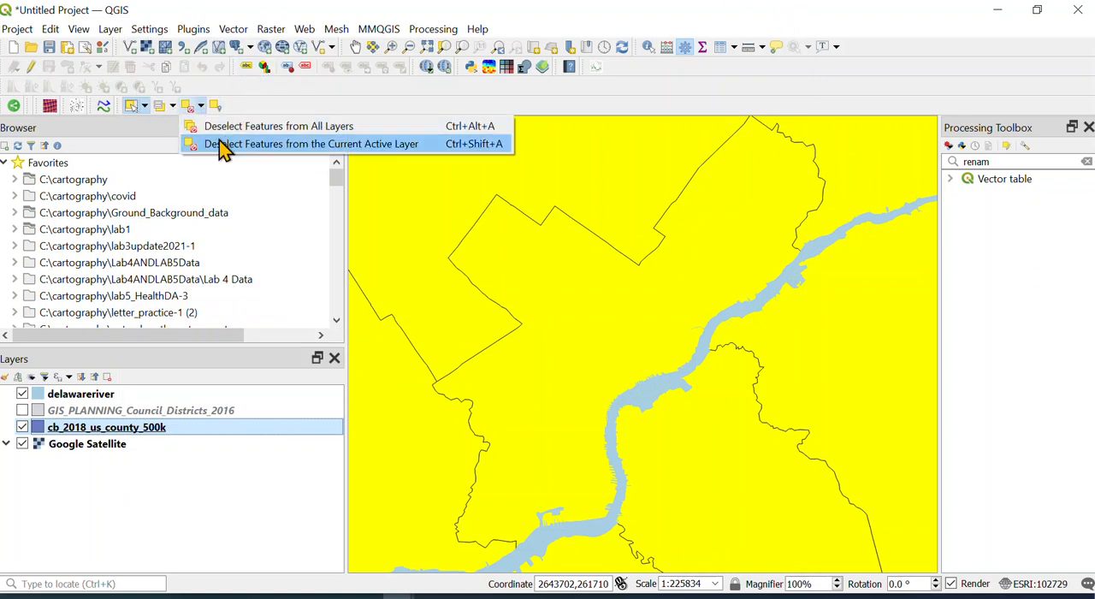
left_click(311, 143)
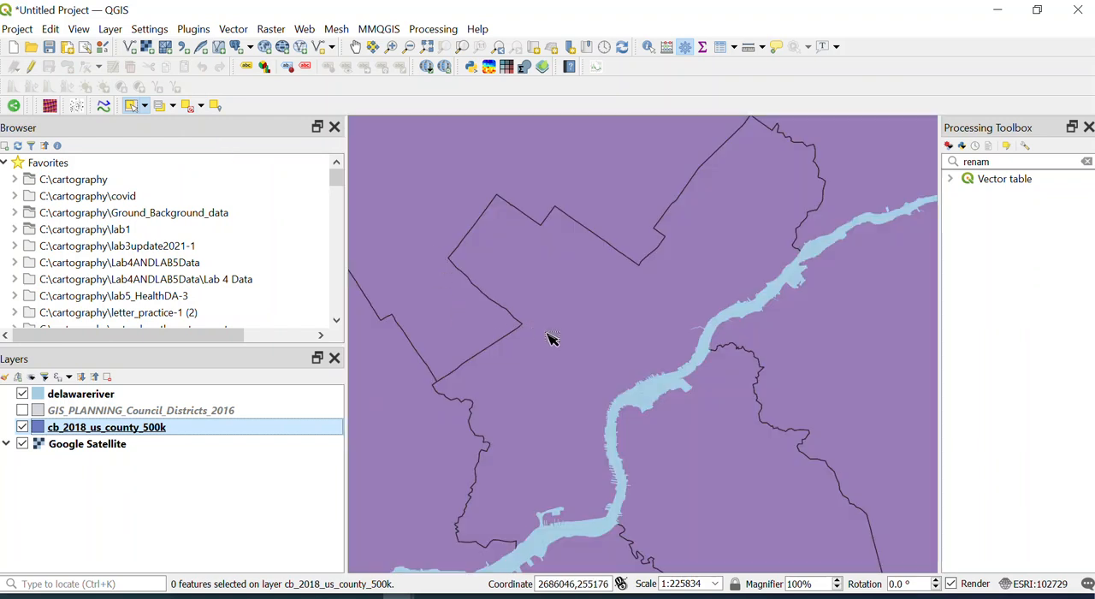
mouse_move(573, 344)
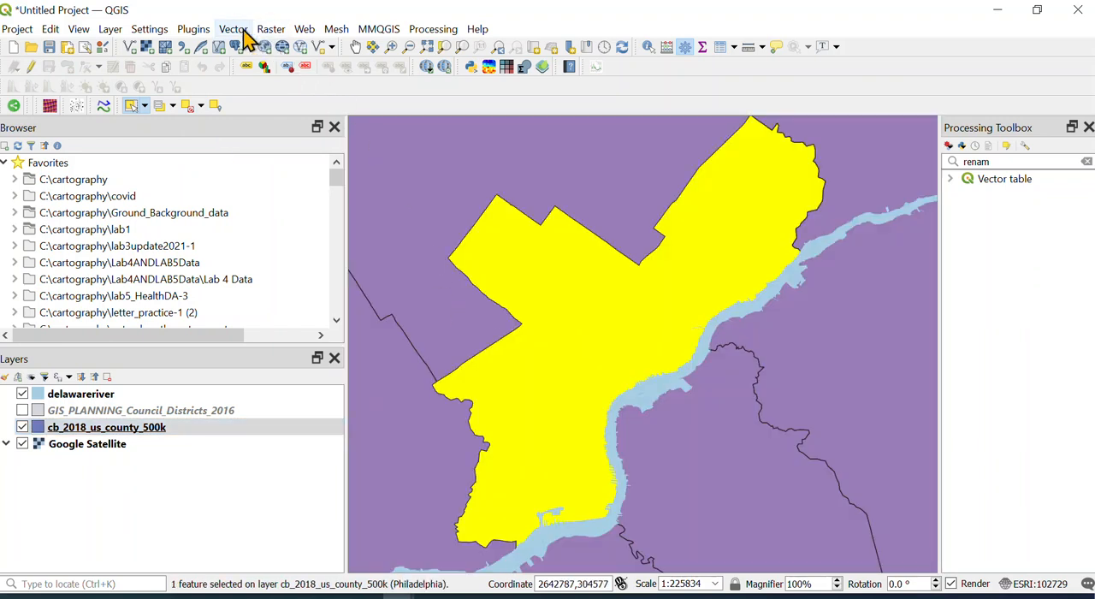
Step: Bring up Select by Location from the Vector research tools for the county layer
left_click(233, 27)
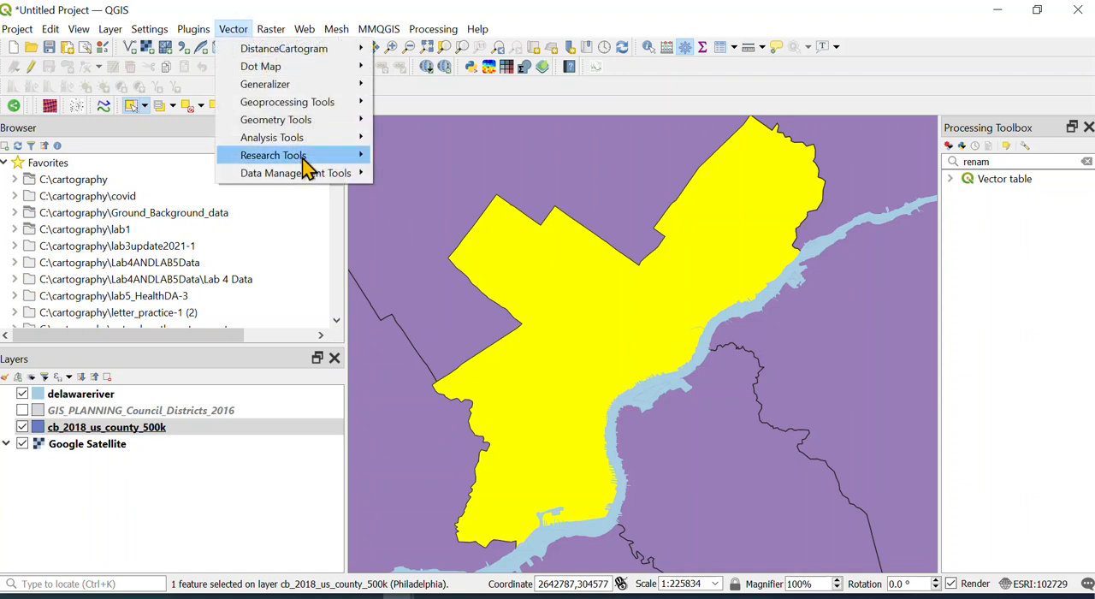
mouse_move(296, 173)
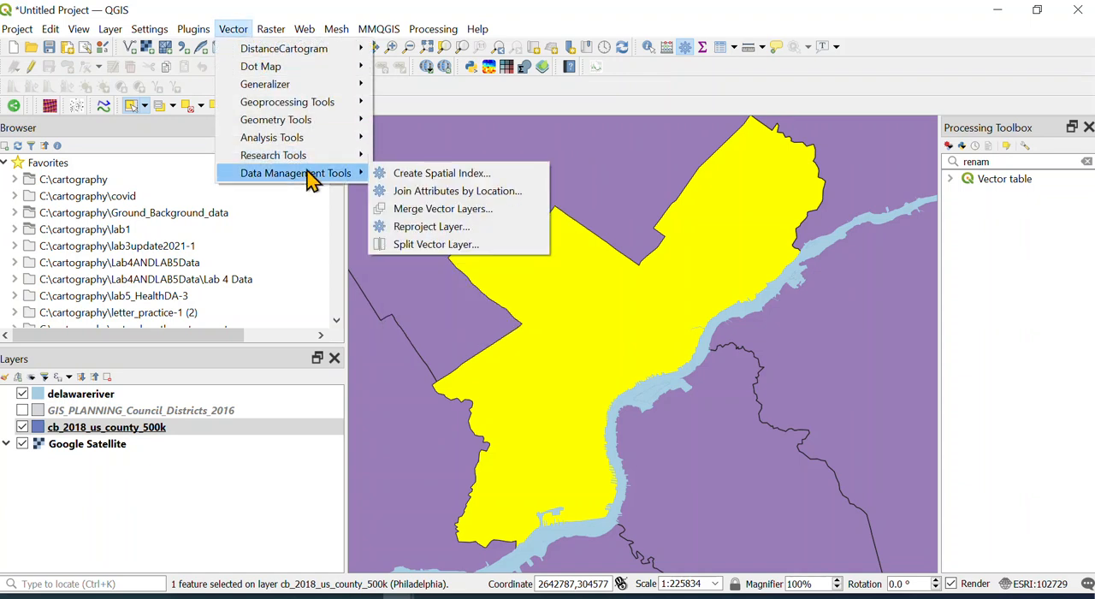
mouse_move(275, 120)
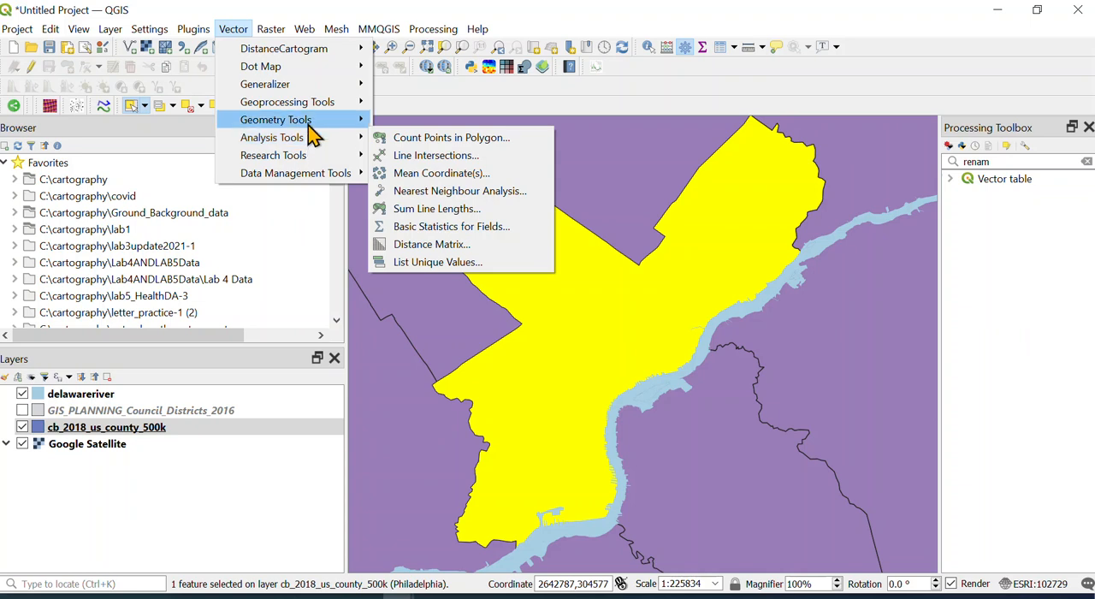
mouse_move(288, 103)
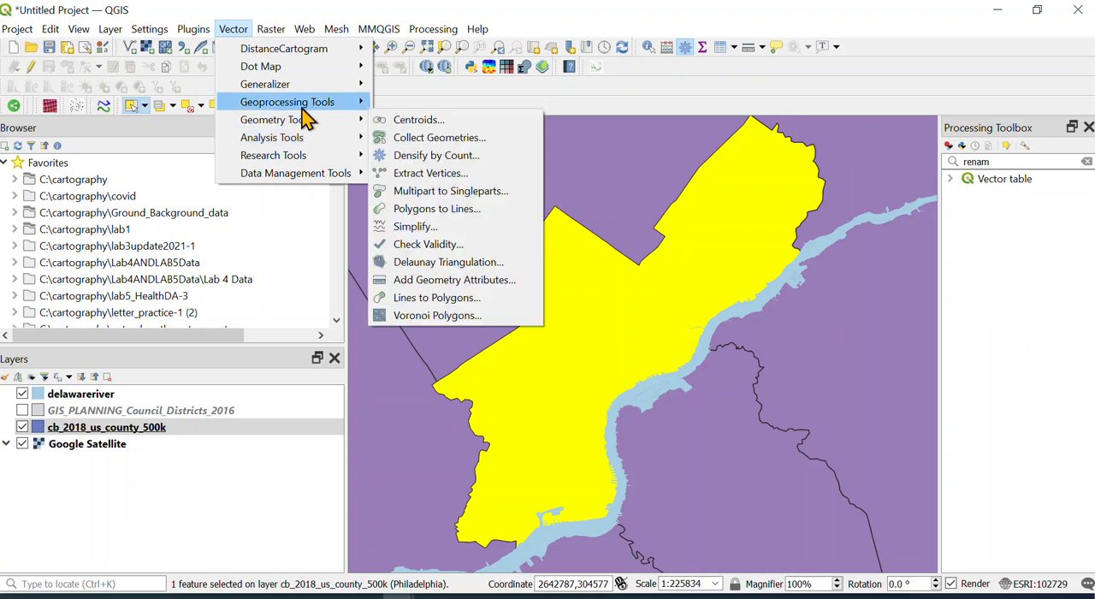
mouse_move(288, 101)
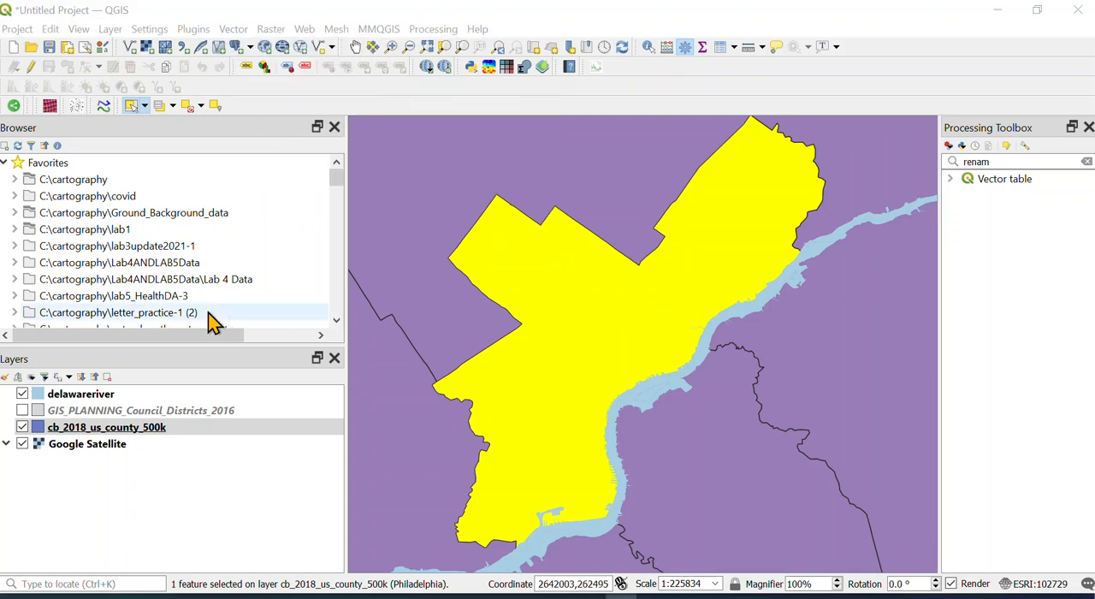
left_click(233, 28)
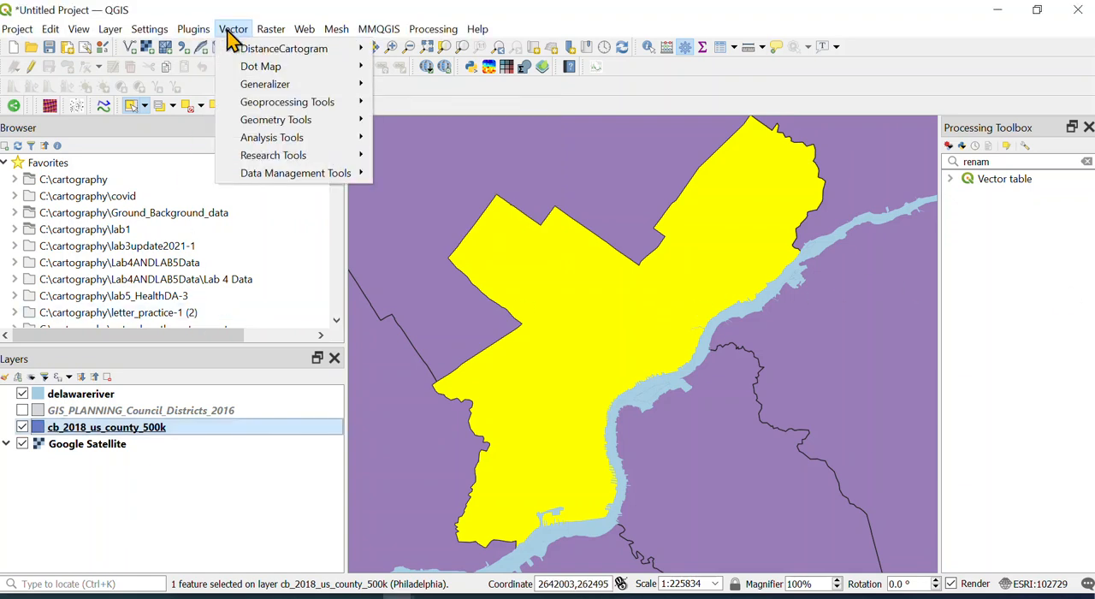
mouse_move(272, 137)
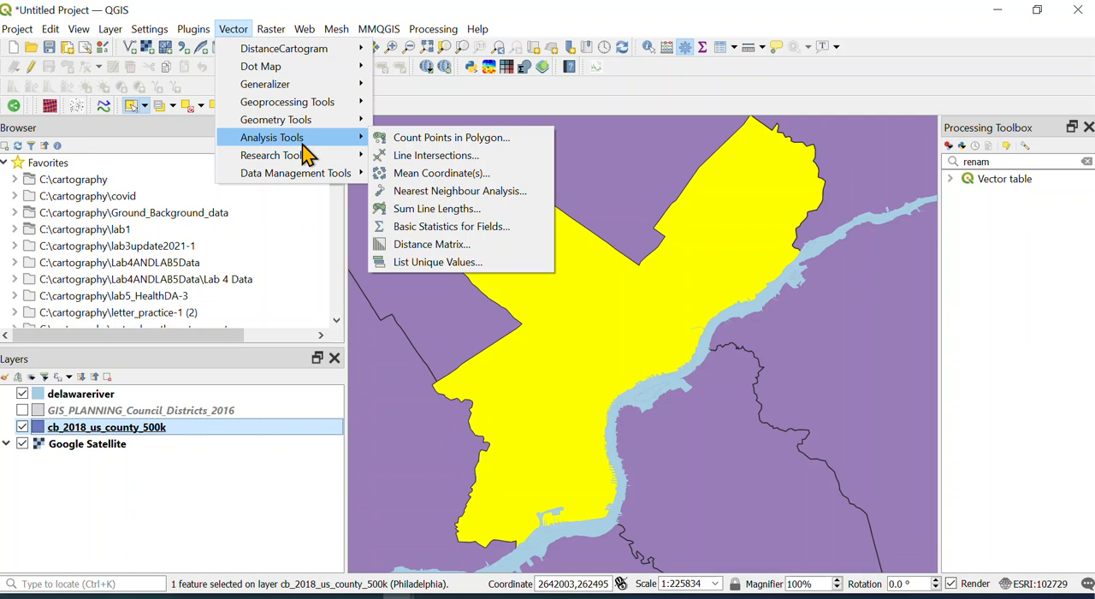
mouse_move(272, 154)
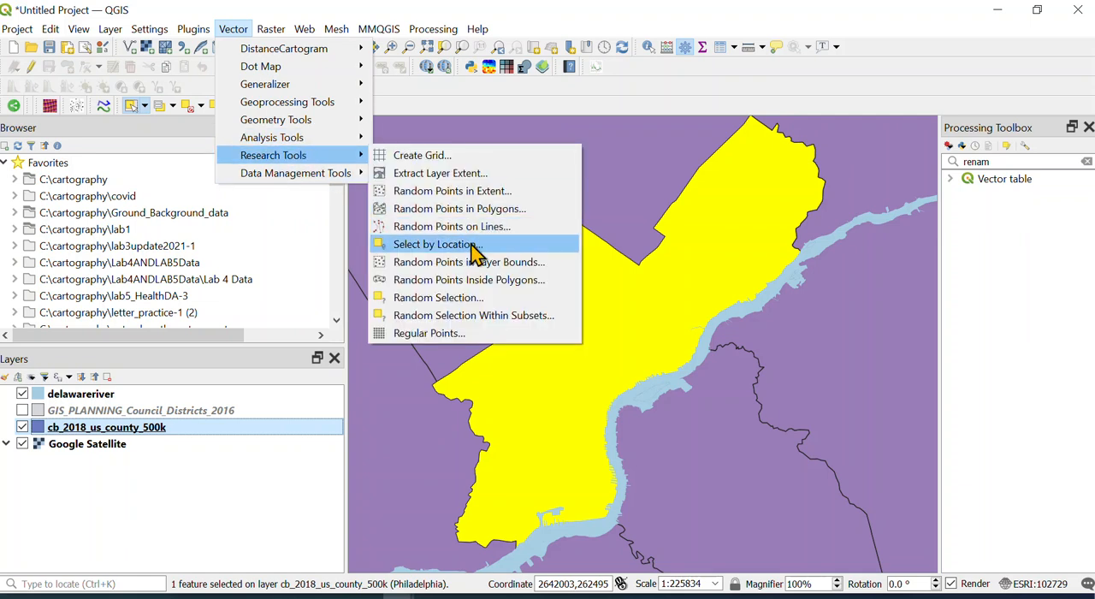
left_click(438, 243)
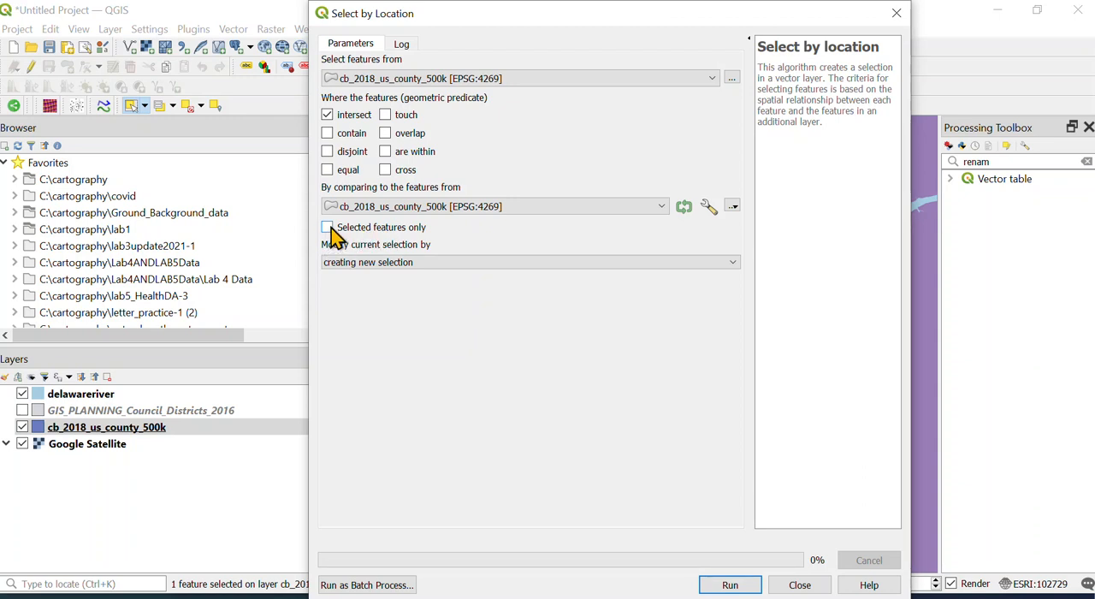
Step: Select counties intersecting the selected Philadelphia feature only, then close the tool
left_click(327, 226)
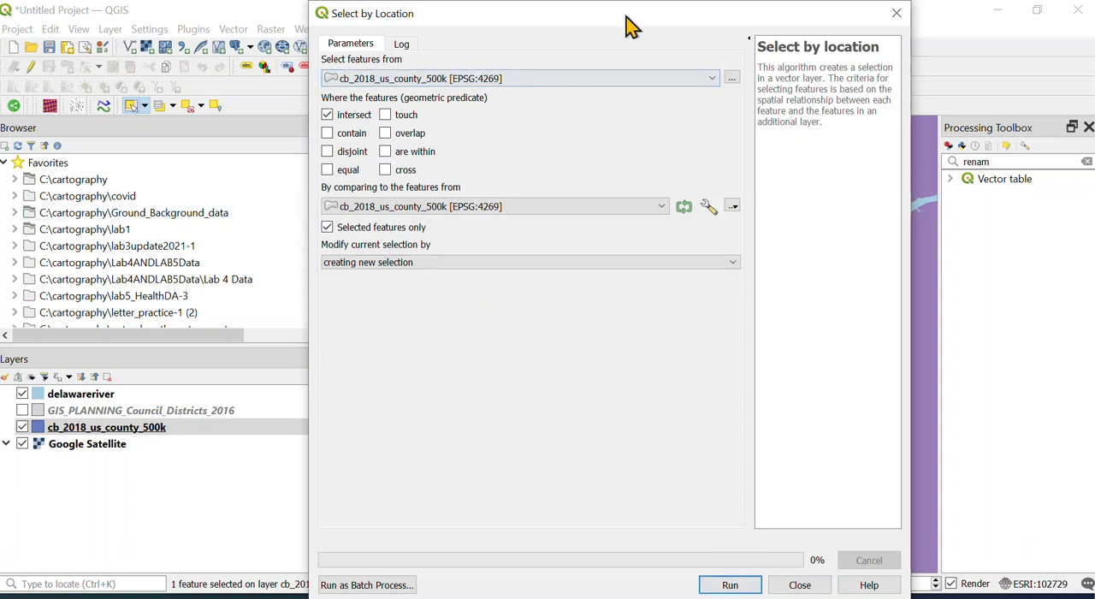
left_click_drag(633, 21, 342, 17)
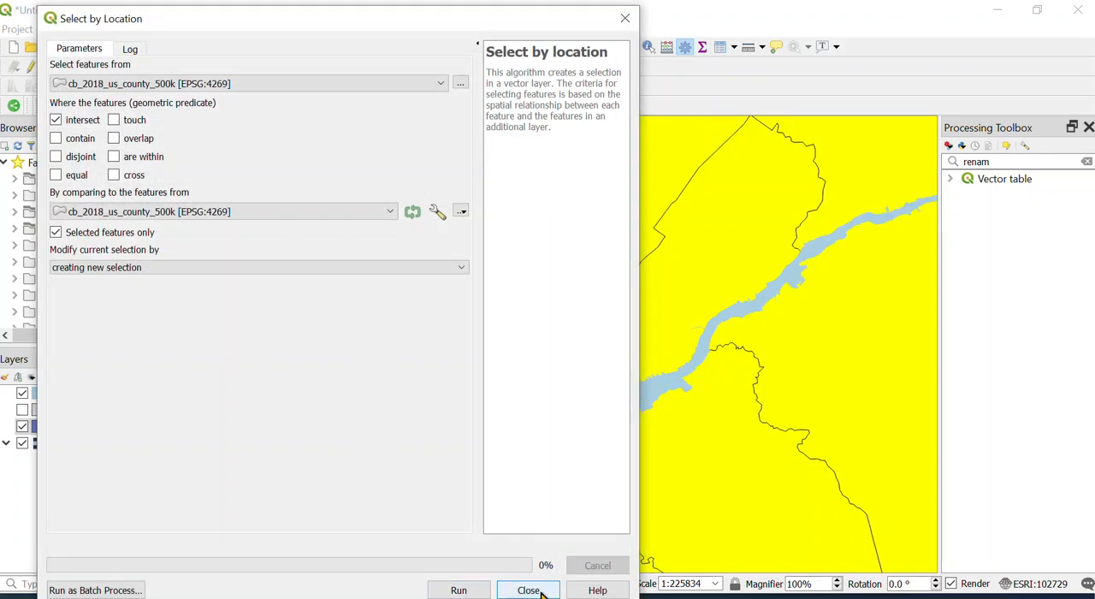
left_click(527, 588)
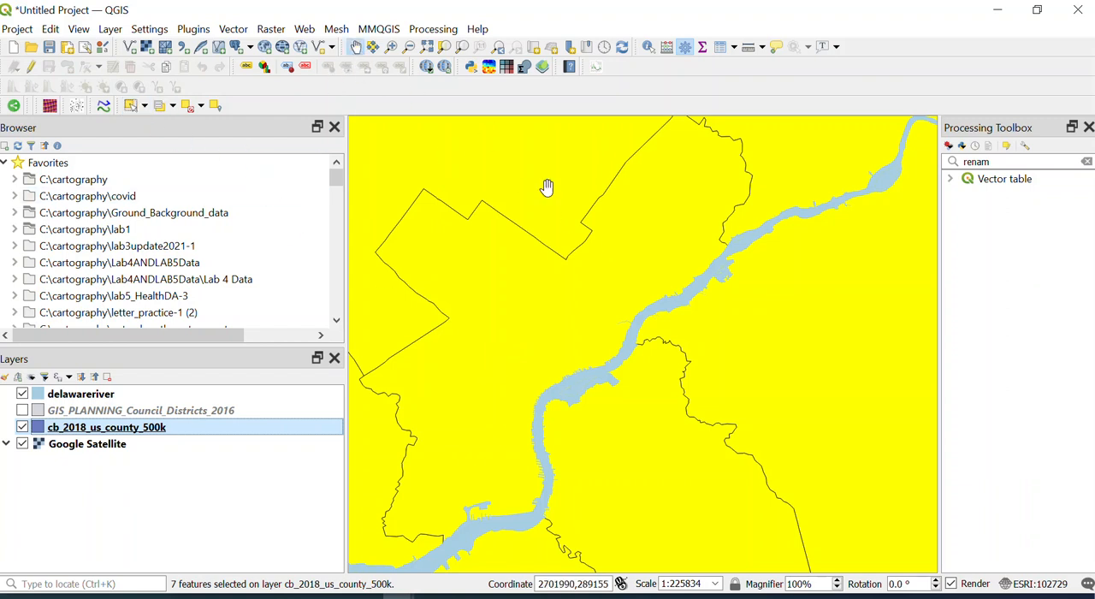
Step: Pan the map so the selected counties around Philadelphia come into view
left_click_drag(547, 186, 616, 334)
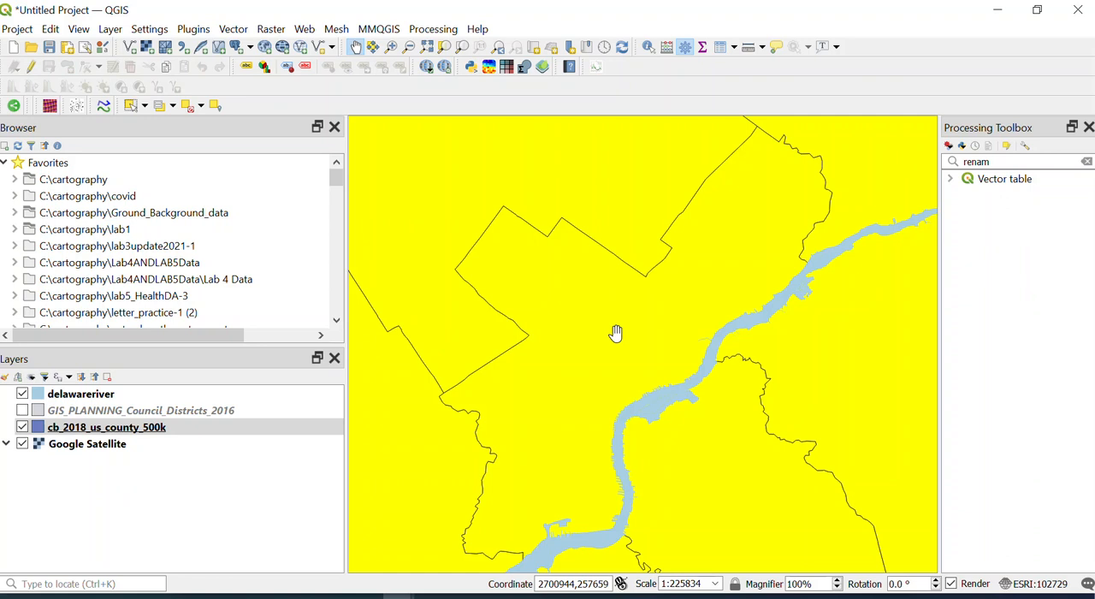
mouse_move(626, 378)
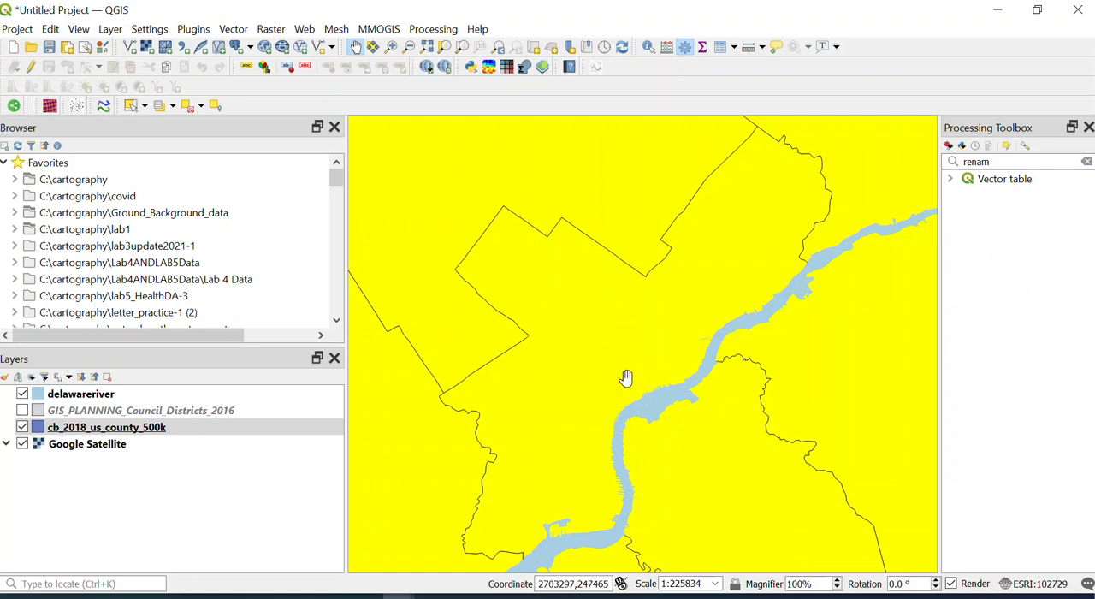
mouse_move(874, 395)
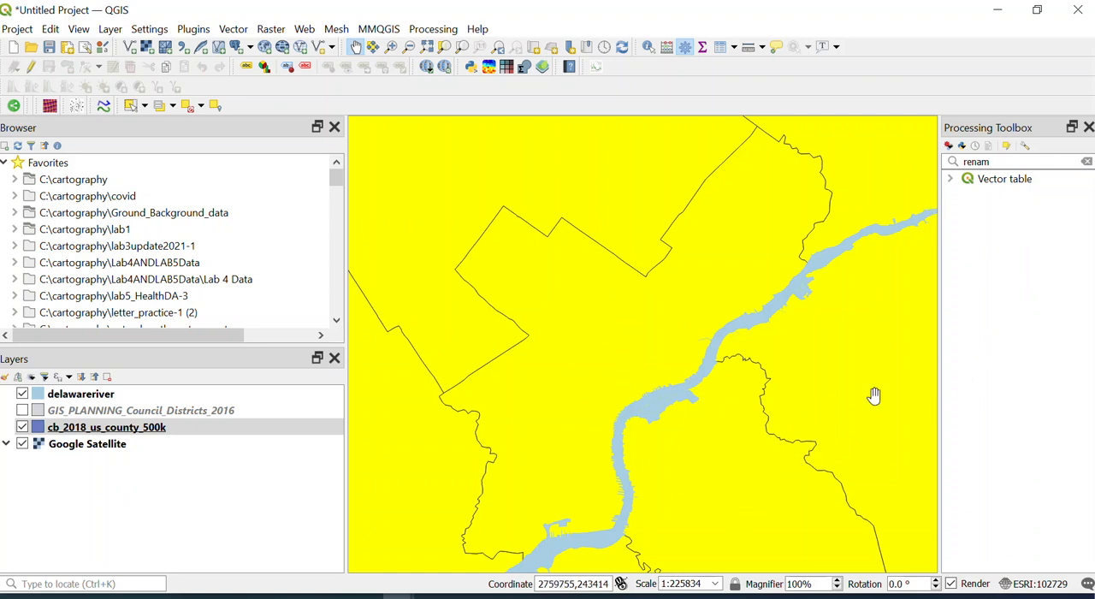
mouse_move(585, 179)
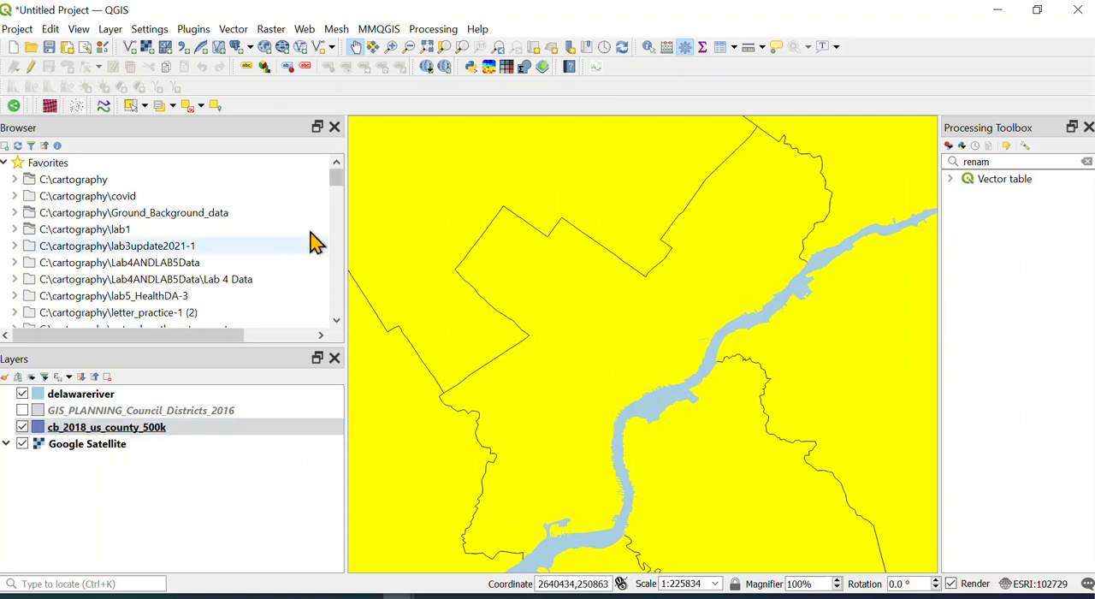
mouse_move(192, 157)
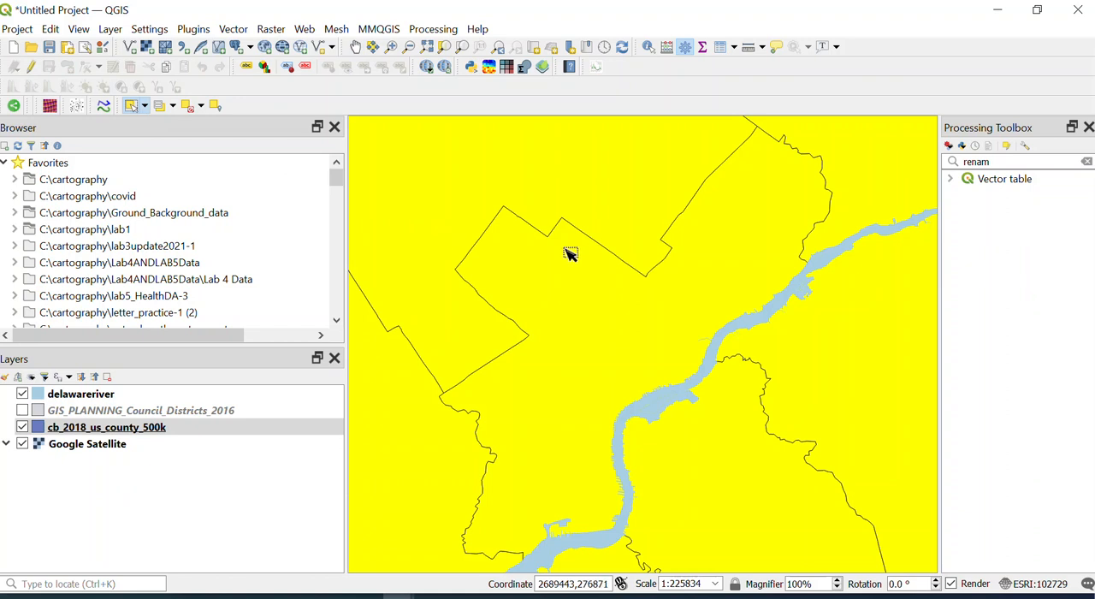
mouse_move(602, 359)
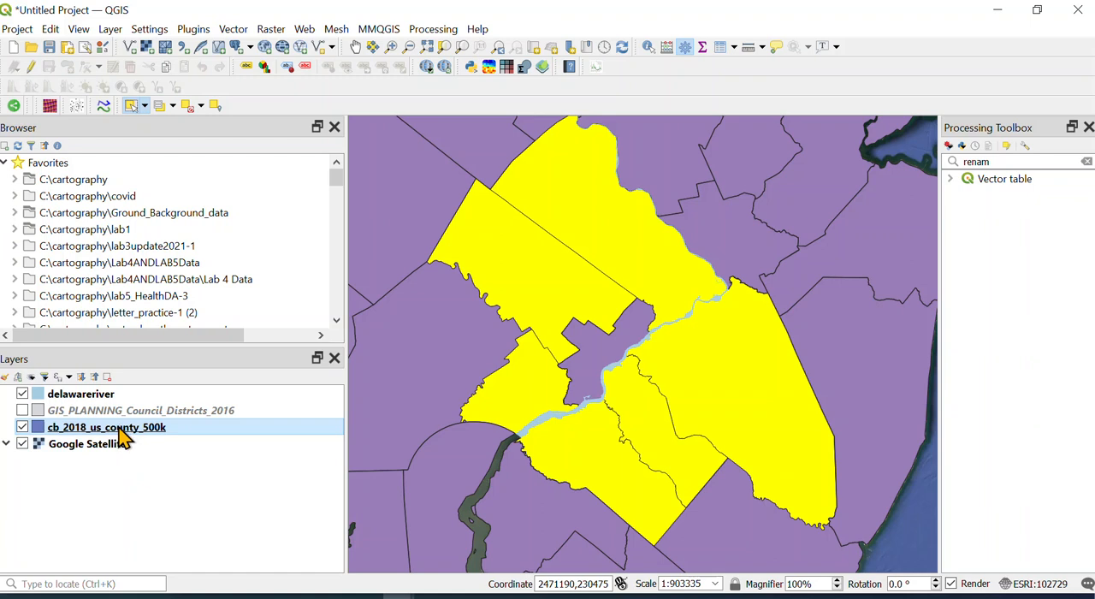
Step: Start saving the selected counties and browse to the Ground_Background_data folder
right_click(106, 427)
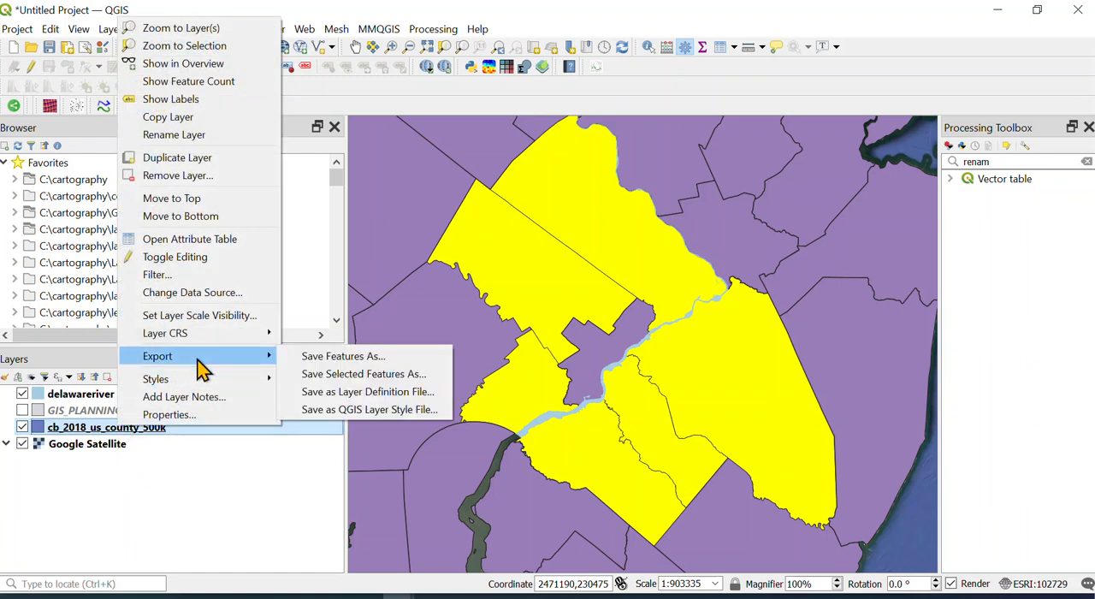
mouse_move(363, 374)
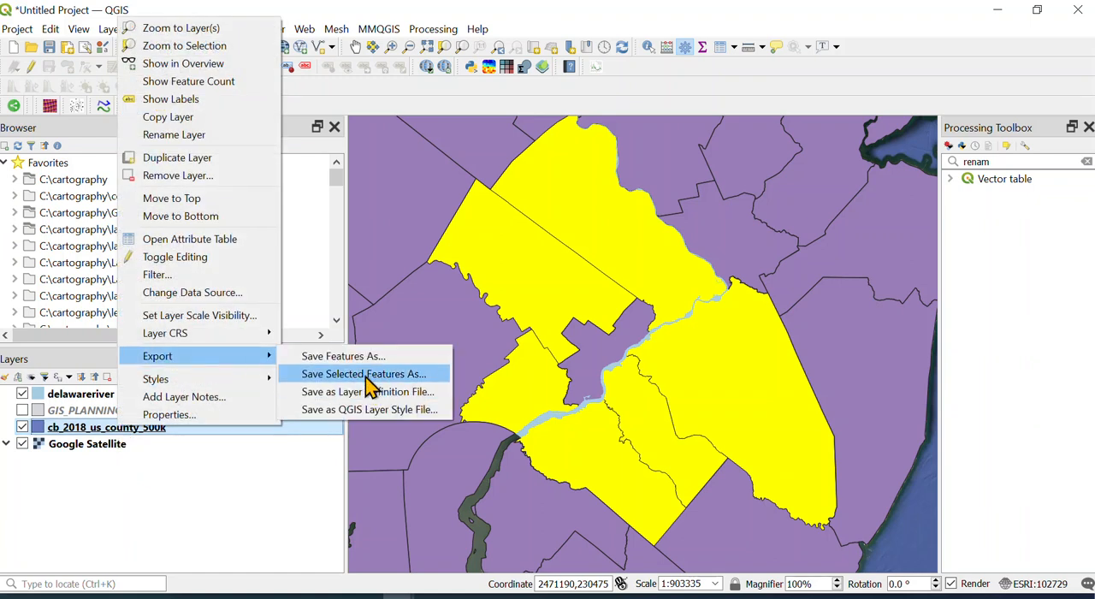
left_click(362, 374)
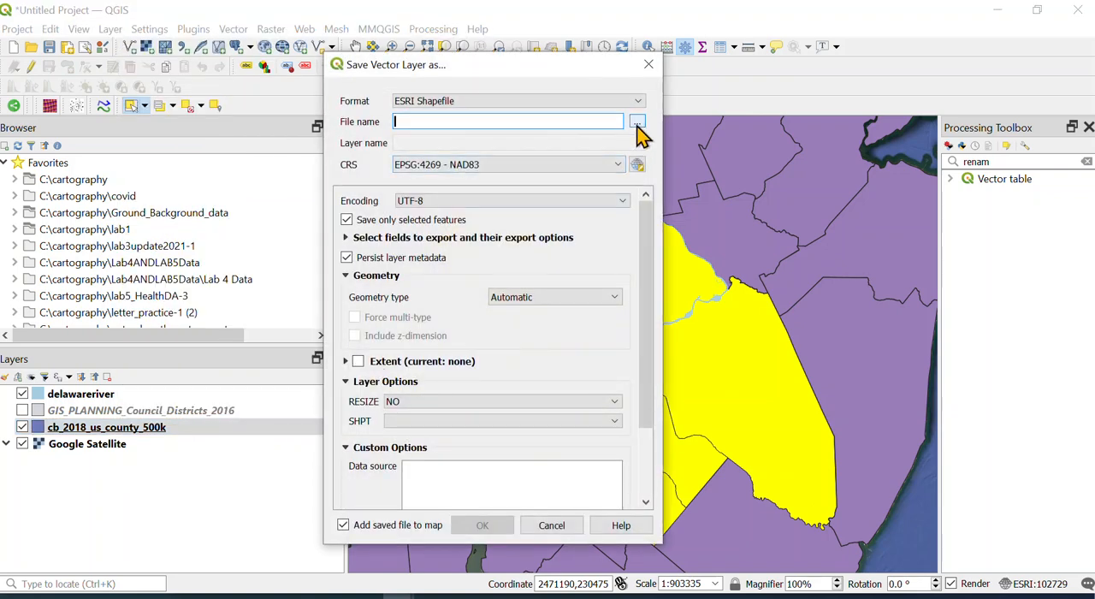
left_click(636, 119)
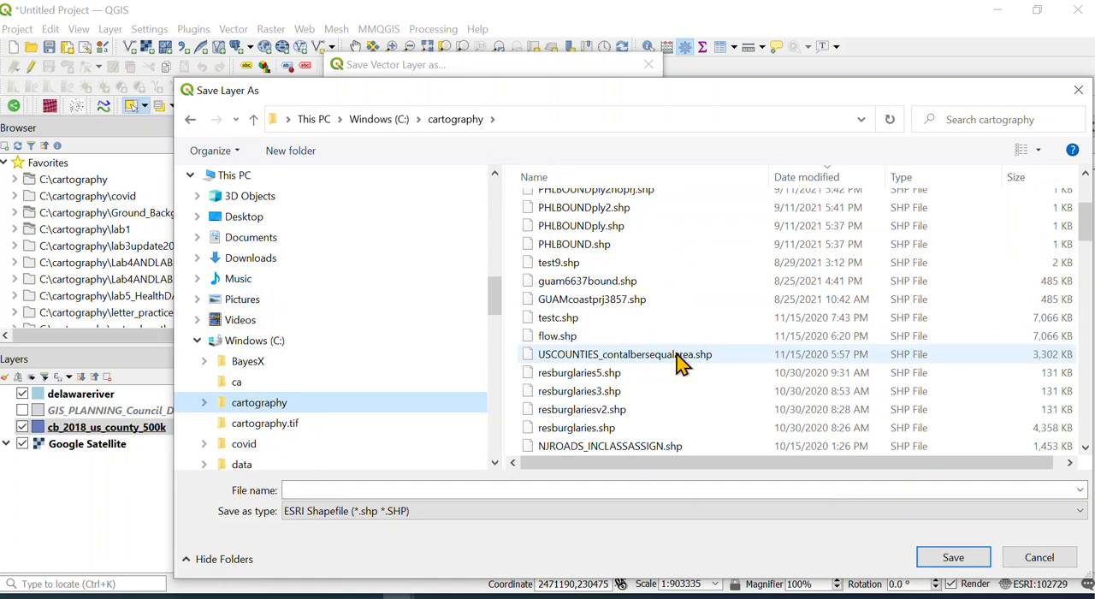
scroll("down", 3)
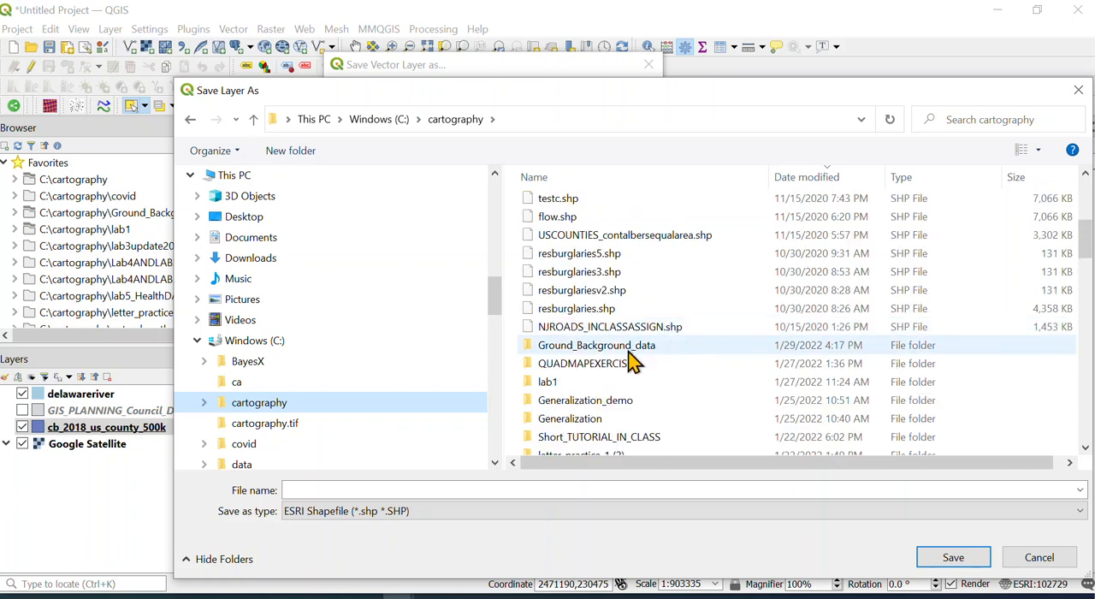
double_click(595, 346)
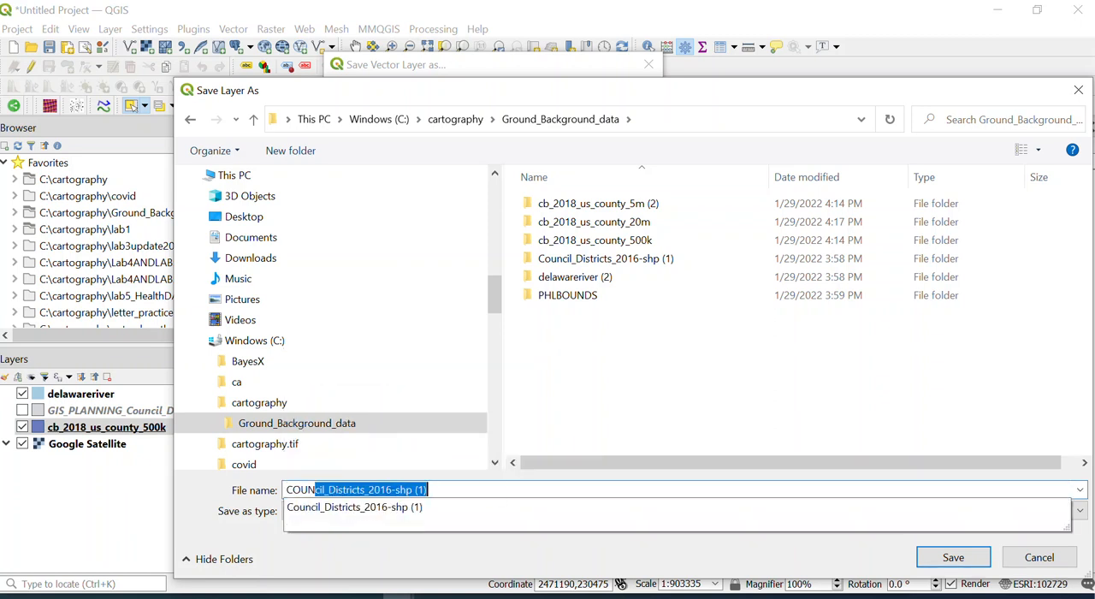
Step: Name the shapefile COUNTIES_SURPHL and export the selected counties as a new layer
type("COUNIE")
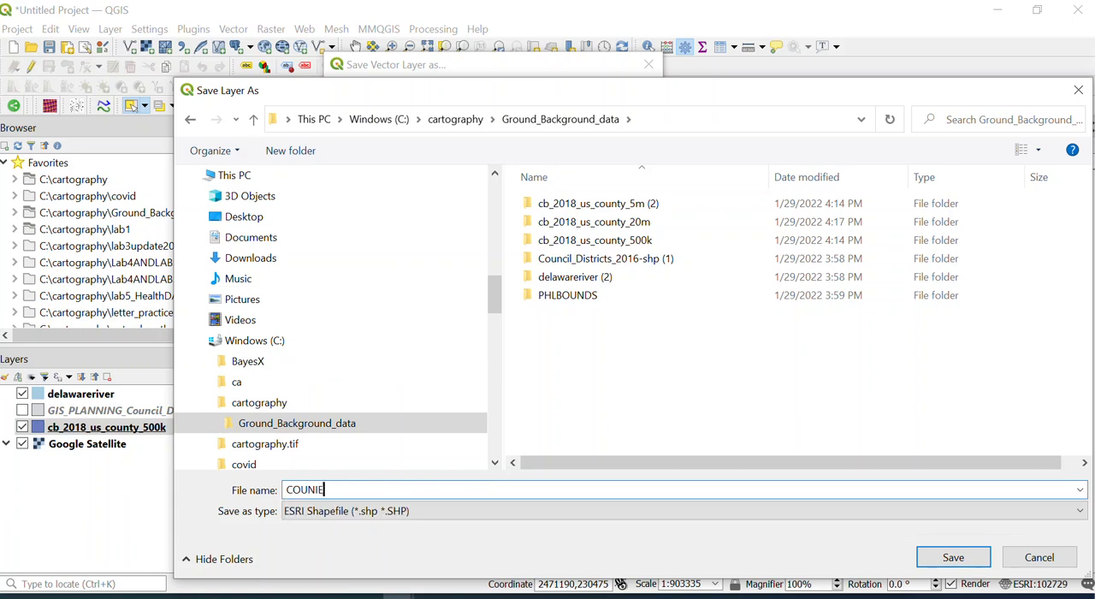
key("Backspace")
type("TIES_")
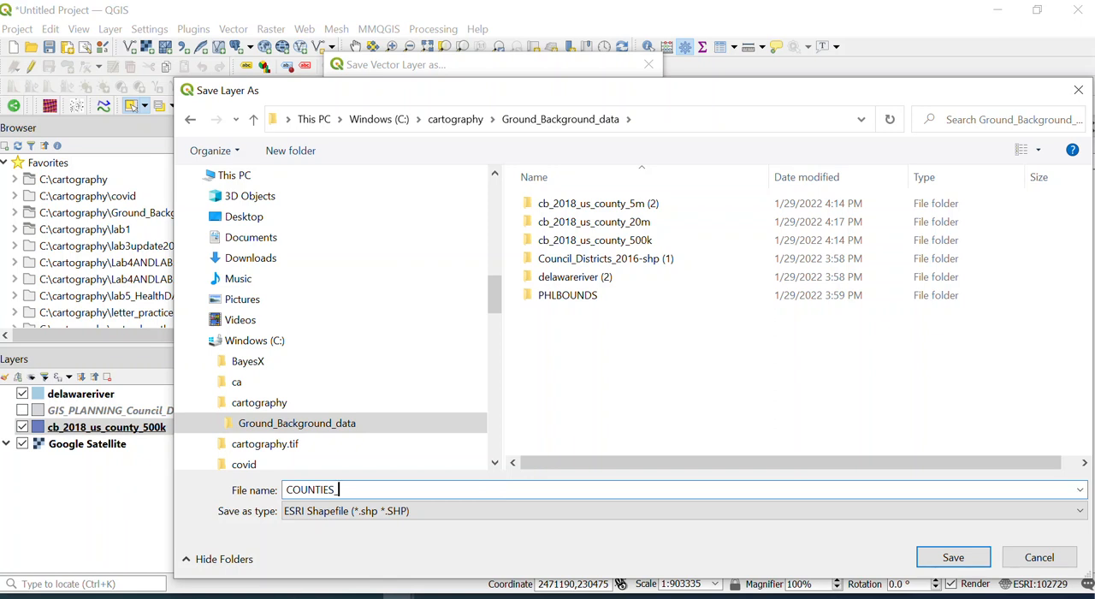
type("SURPHL")
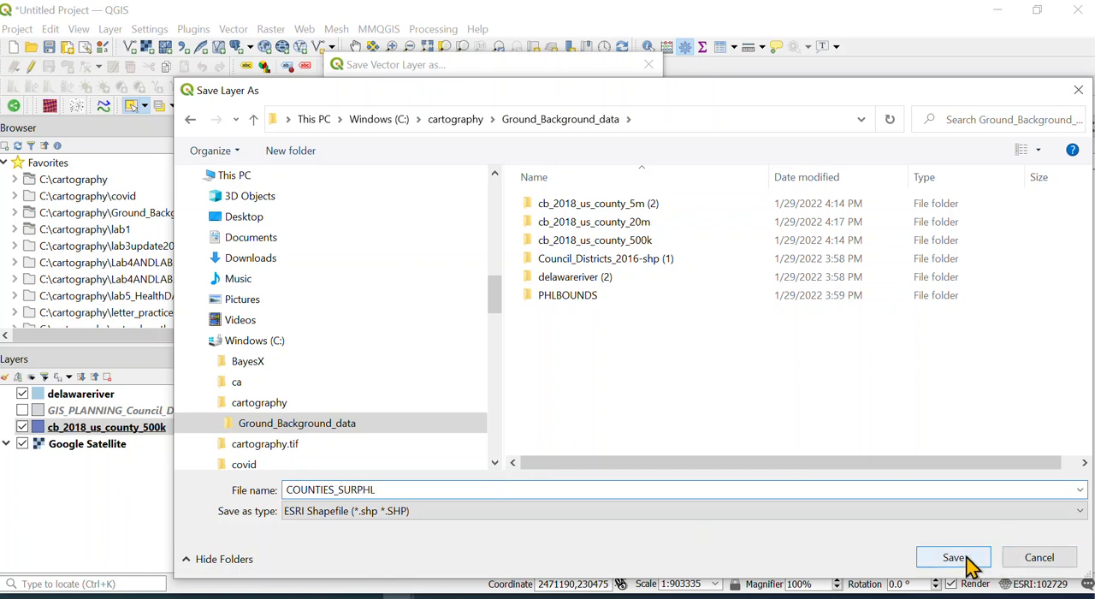
left_click(953, 558)
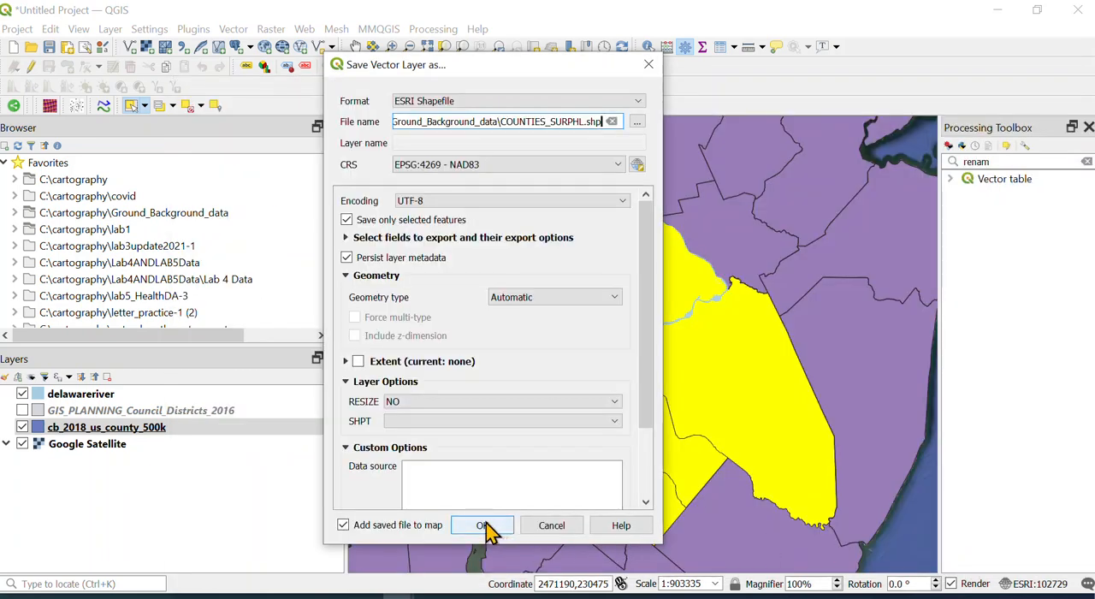
left_click(482, 523)
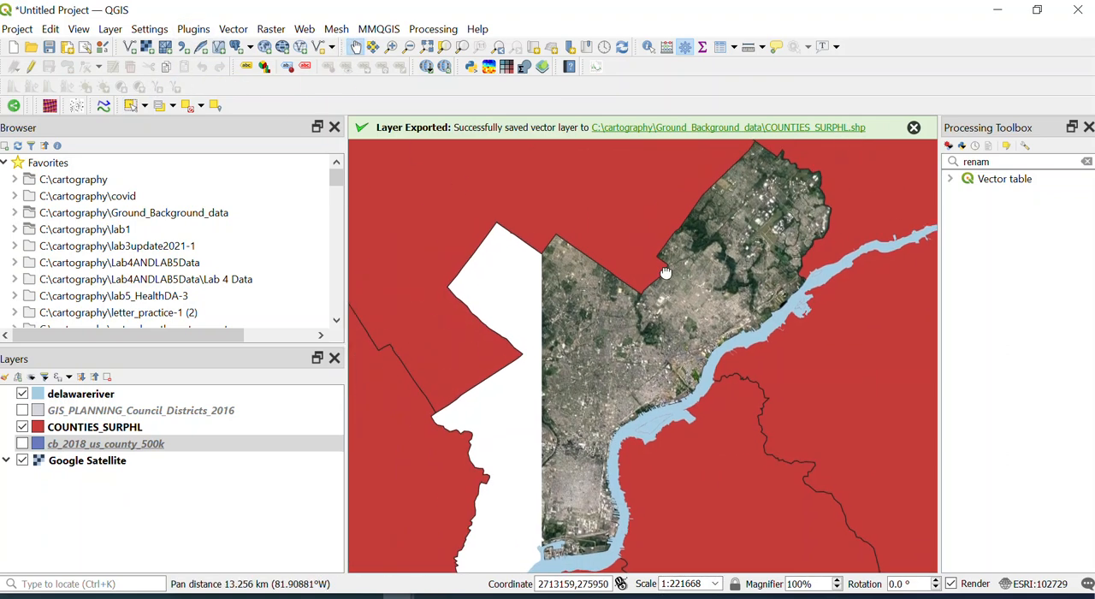
Step: Centre Philadelphia, collapse Favorites and expand Spatial Bookmarks in the Browser
left_click_drag(665, 274, 677, 360)
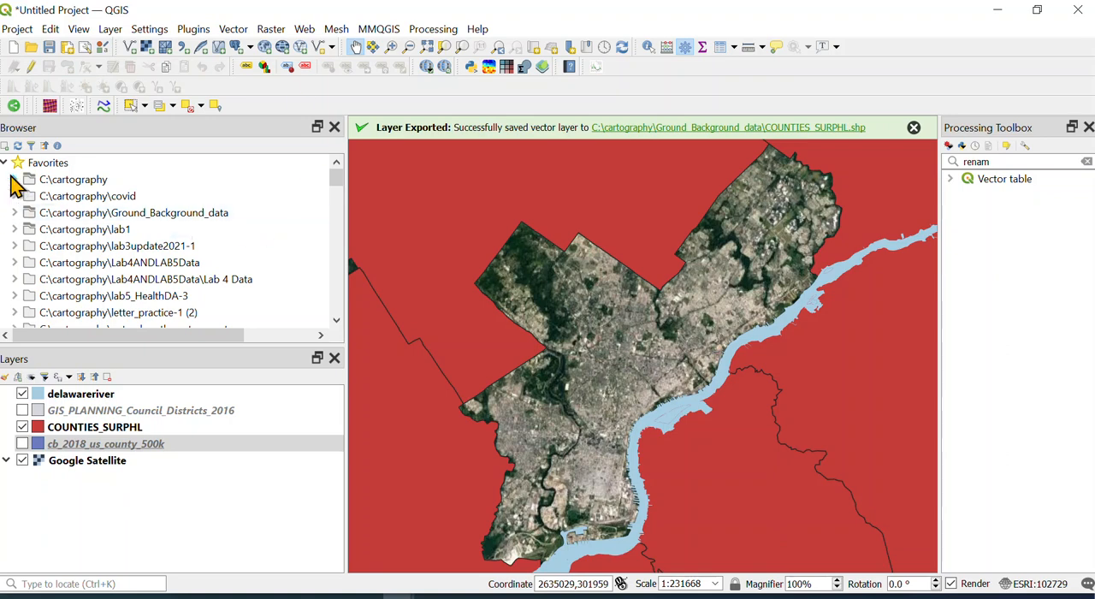
left_click(5, 162)
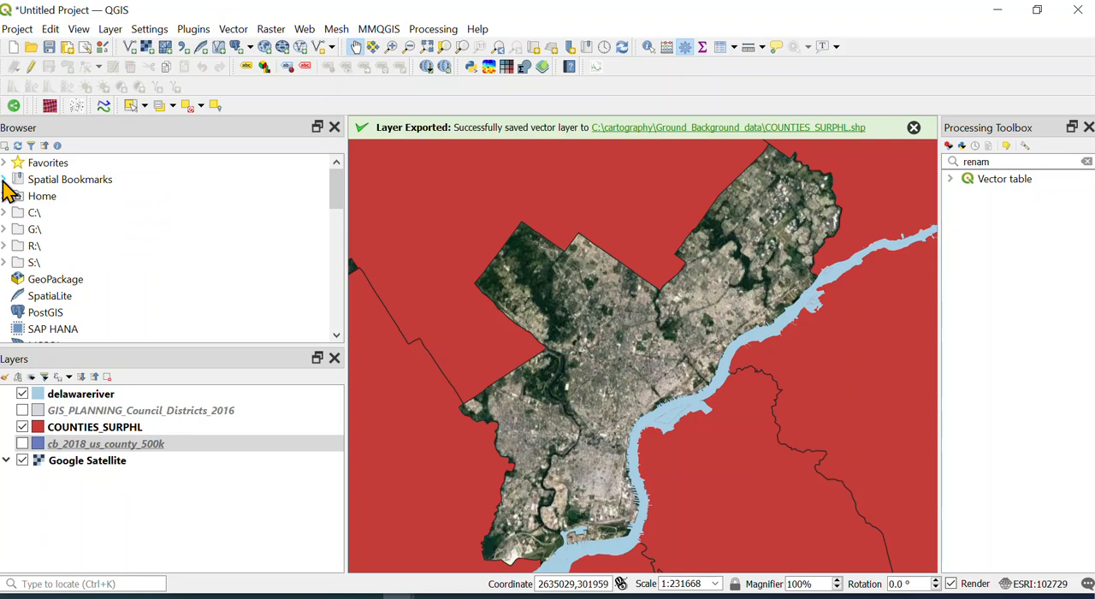
left_click(5, 179)
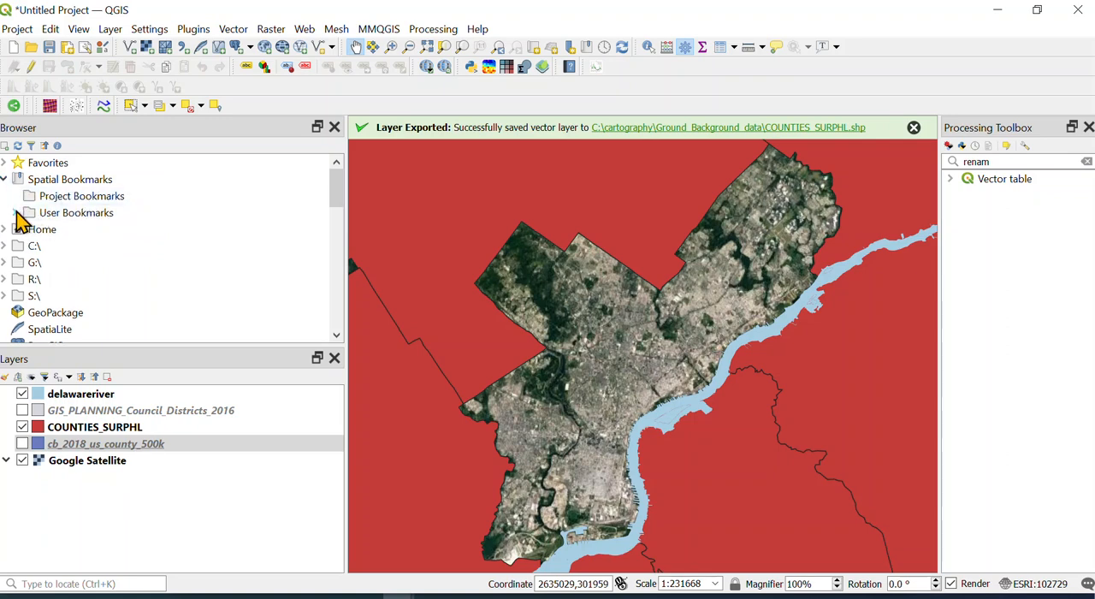
Step: Save the current Philadelphia view as project bookmark PHLMAP_LOCATION and expand the bookmark list
right_click(82, 195)
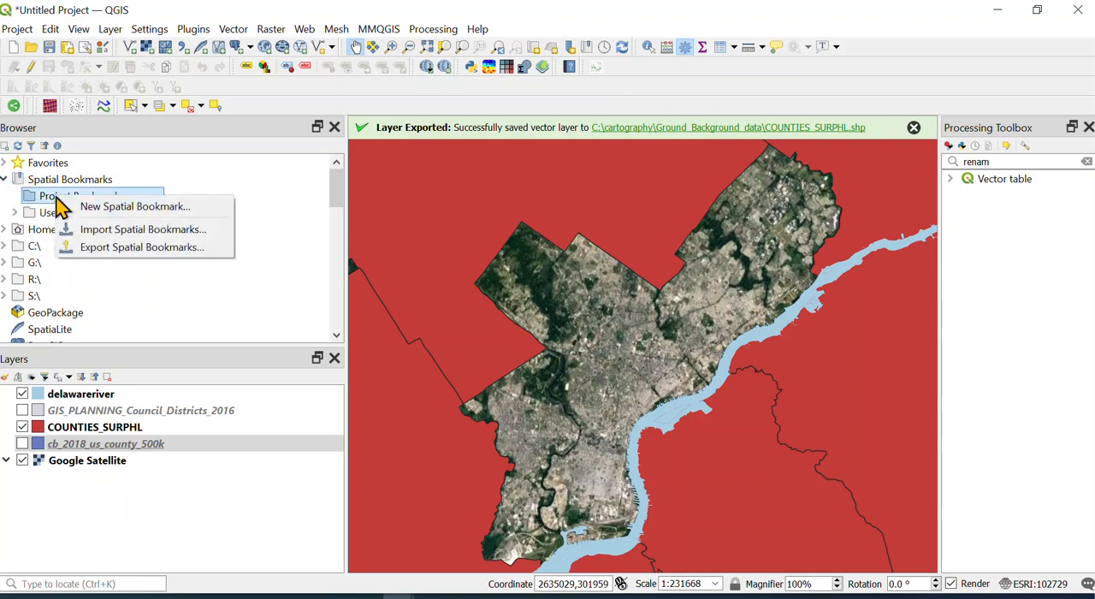
left_click(134, 206)
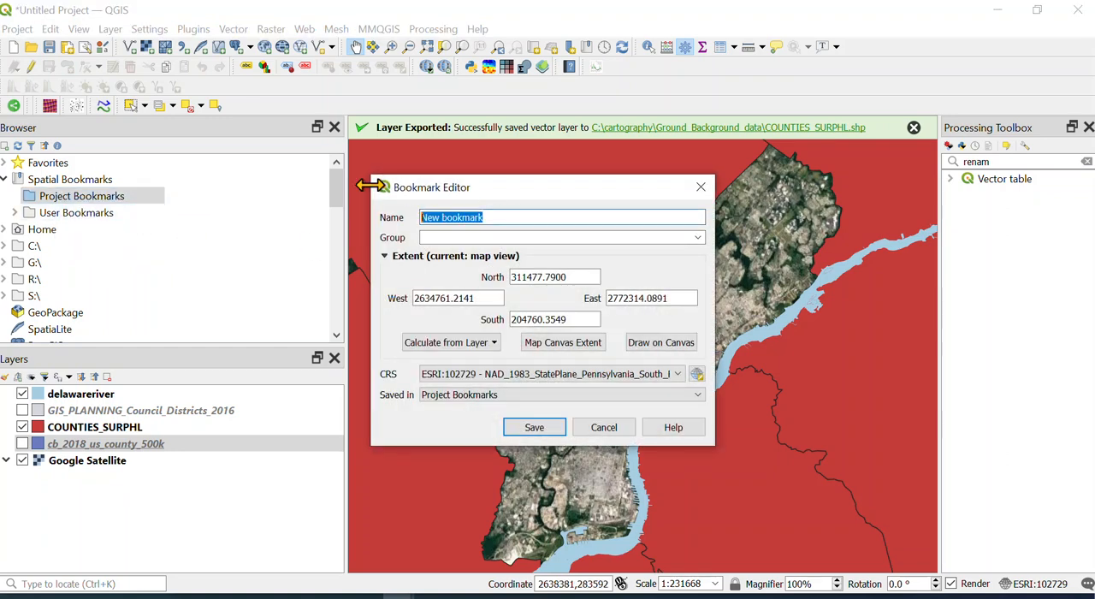
type("PHLM")
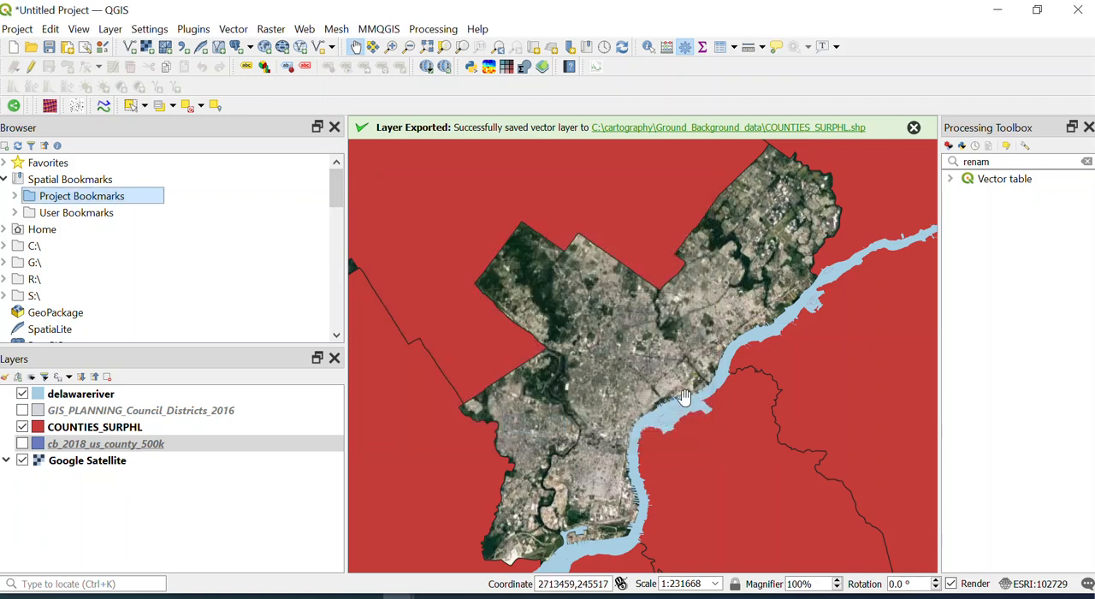
left_click_drag(684, 397, 494, 367)
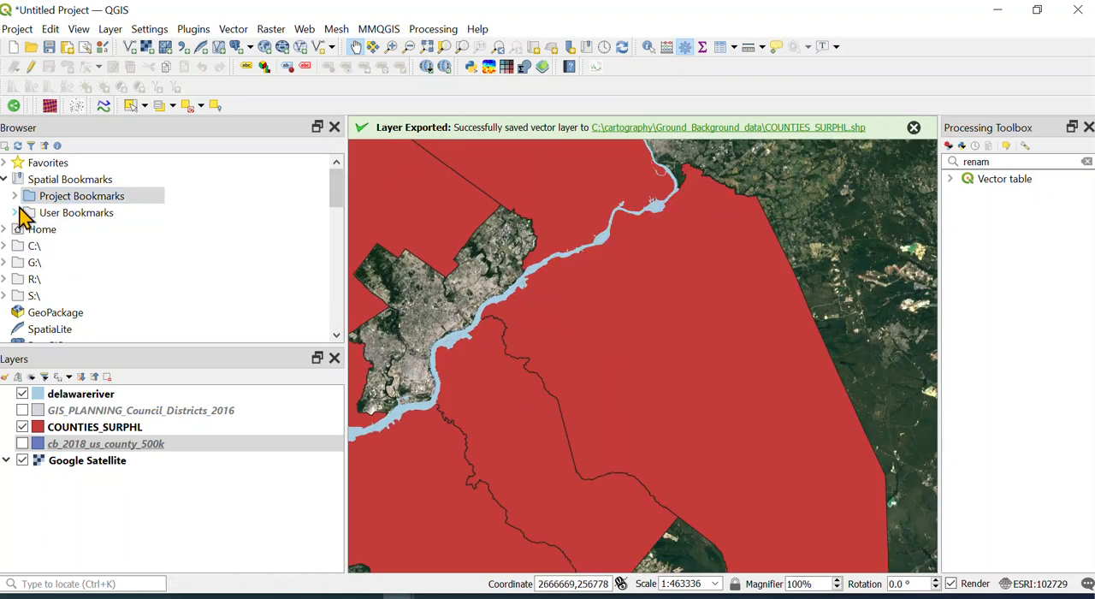
left_click(27, 212)
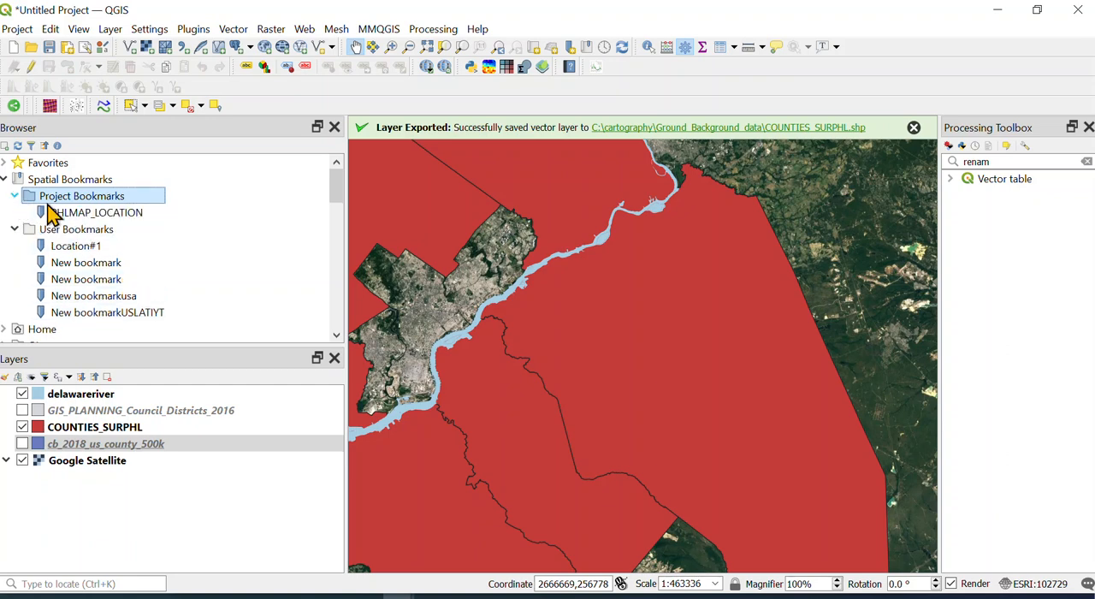
Step: Jump to the PHLMAP_LOCATION bookmark and show the council districts layer again
double_click(96, 213)
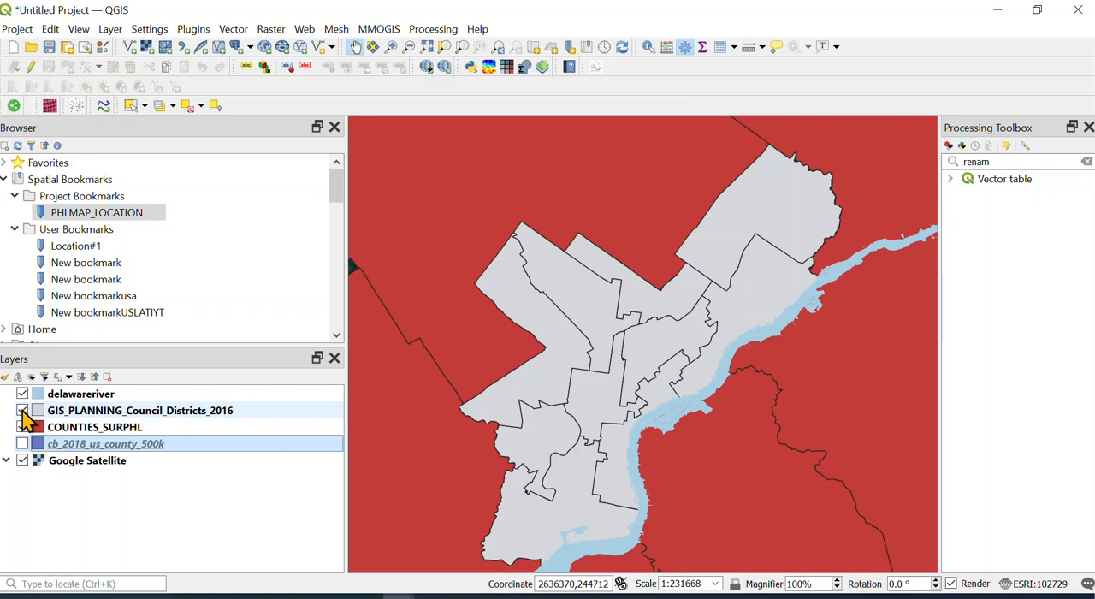
left_click(23, 410)
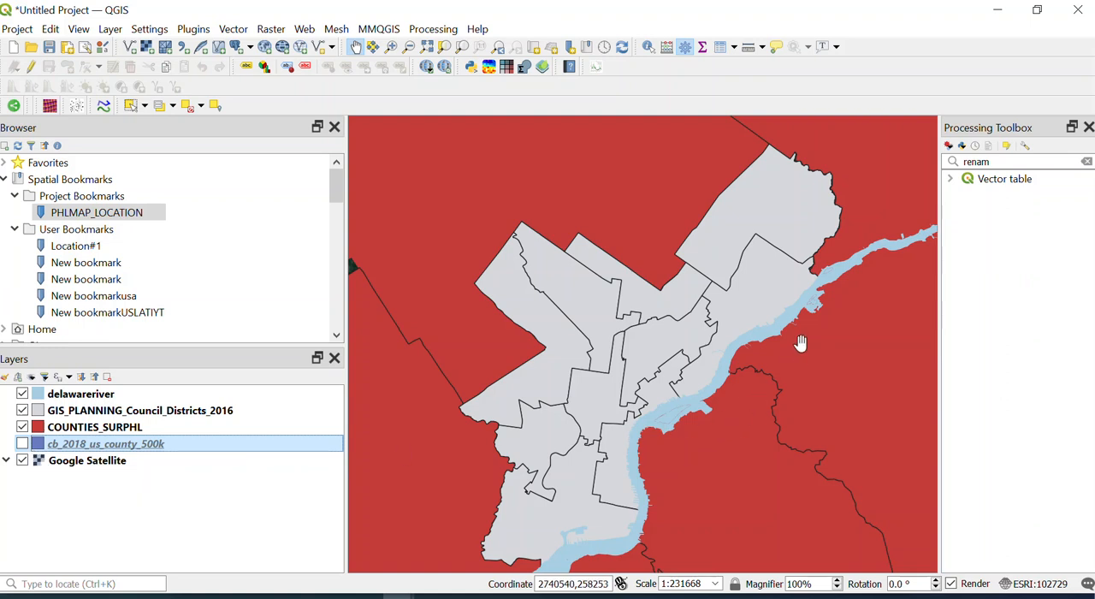
mouse_move(647, 445)
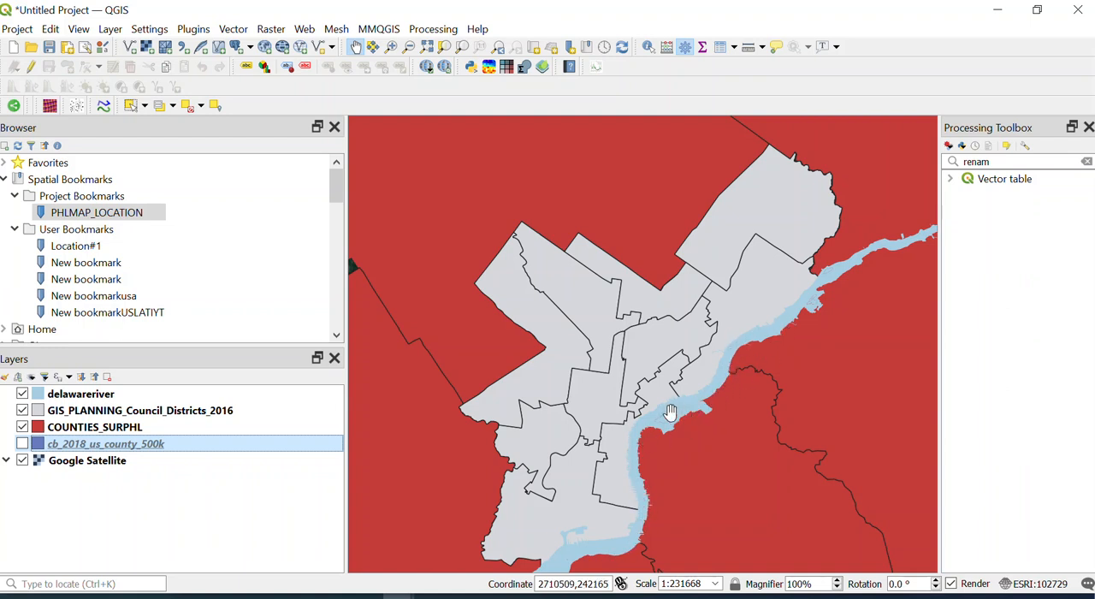
Step: Reorder COUNTIES_SURPHL above the council districts in the Layers panel
left_click(94, 426)
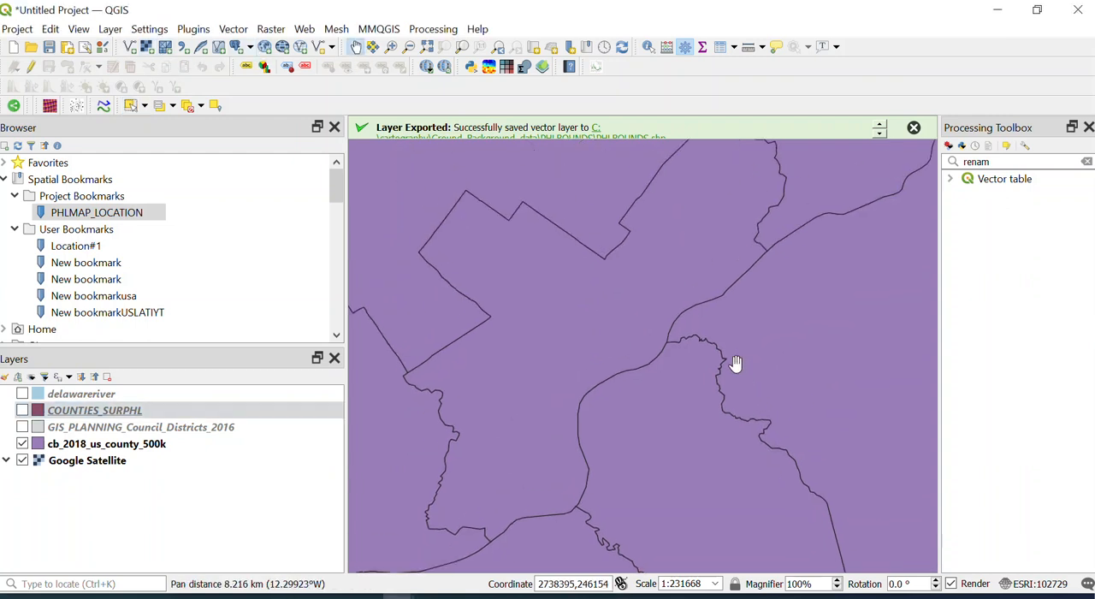
mouse_move(717, 366)
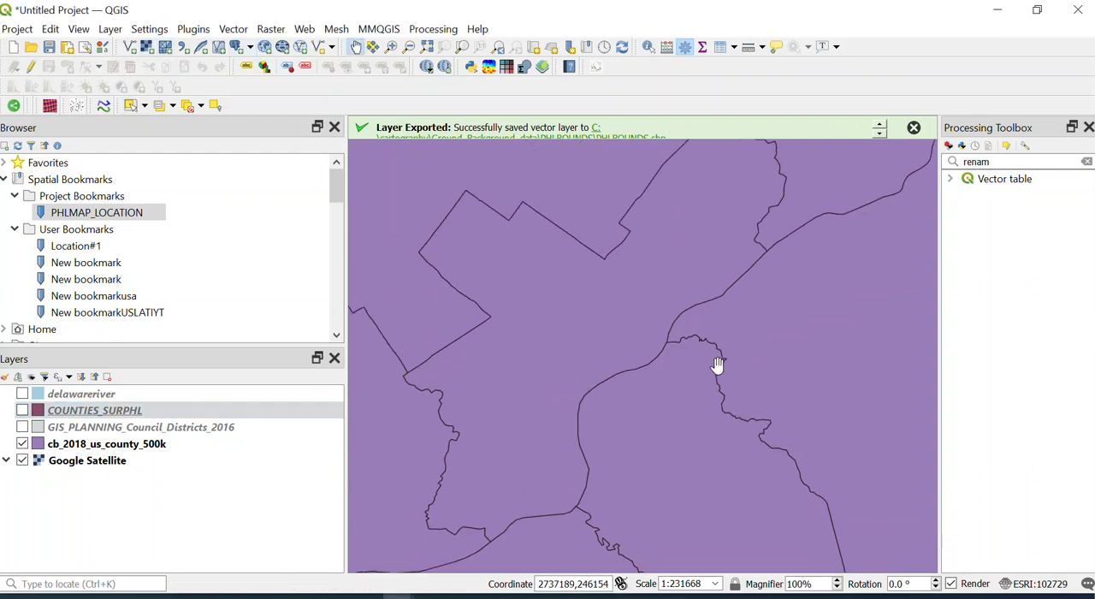
Step: Toggle layer visibility to the full county layer and bring up its export options
left_click(22, 410)
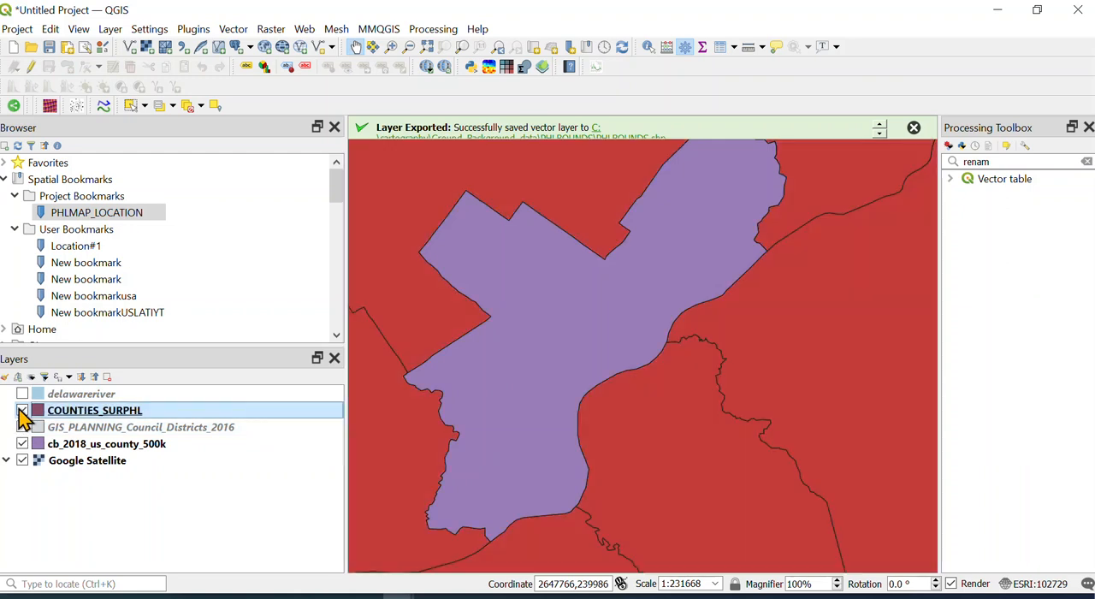
left_click(22, 411)
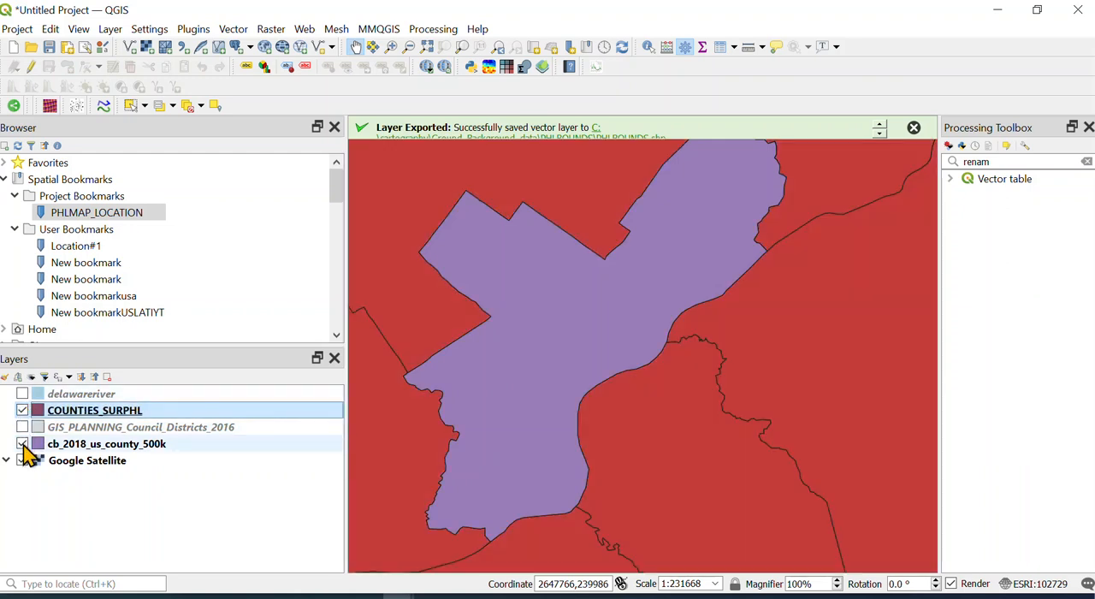
left_click(22, 461)
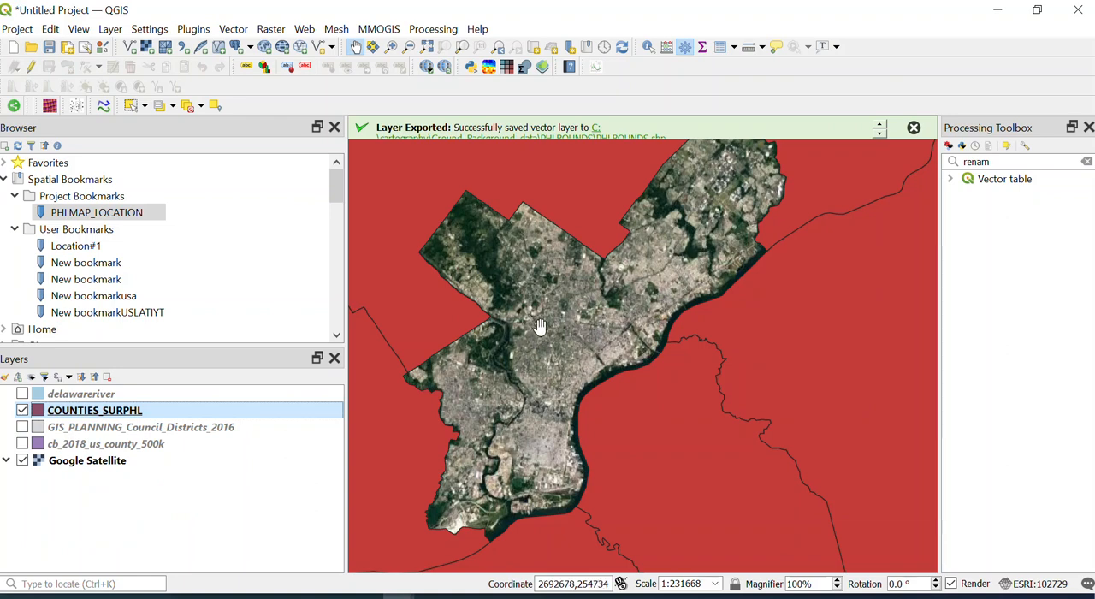
mouse_move(480, 294)
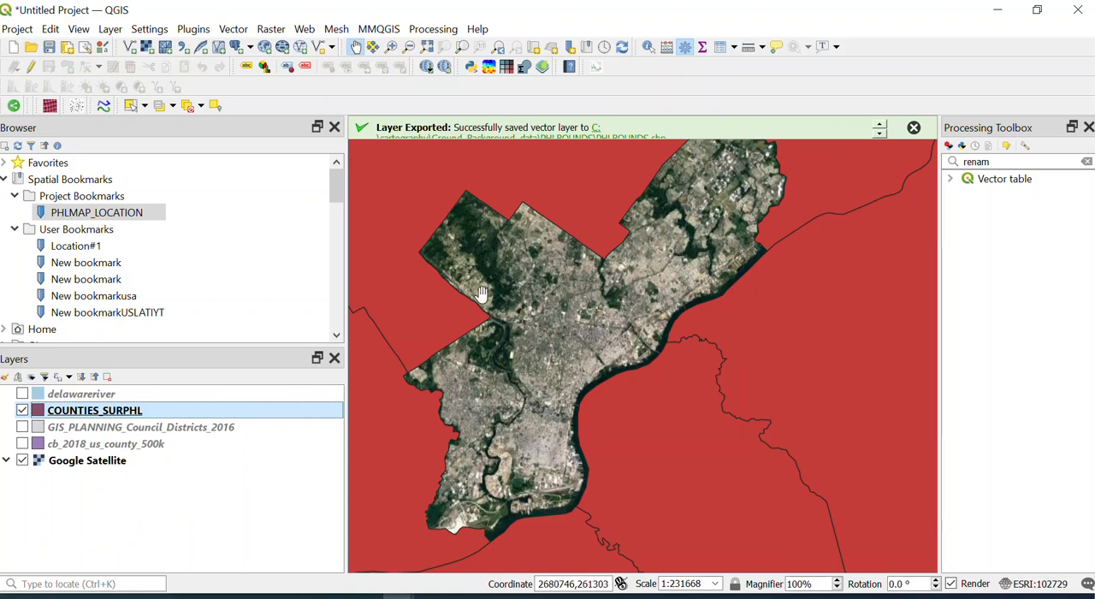
left_click(22, 411)
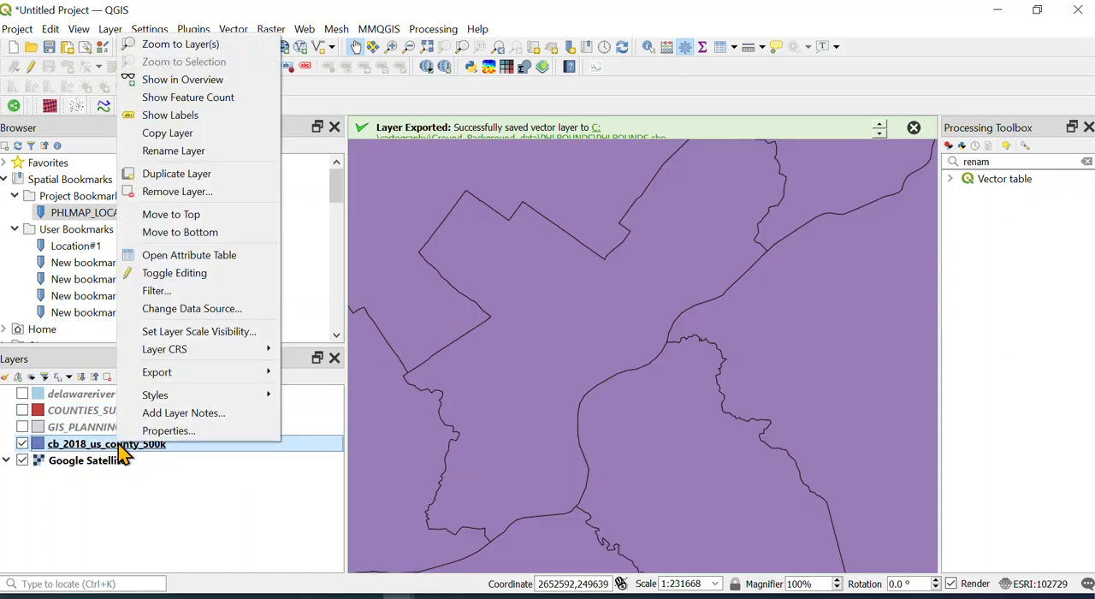
mouse_move(168, 429)
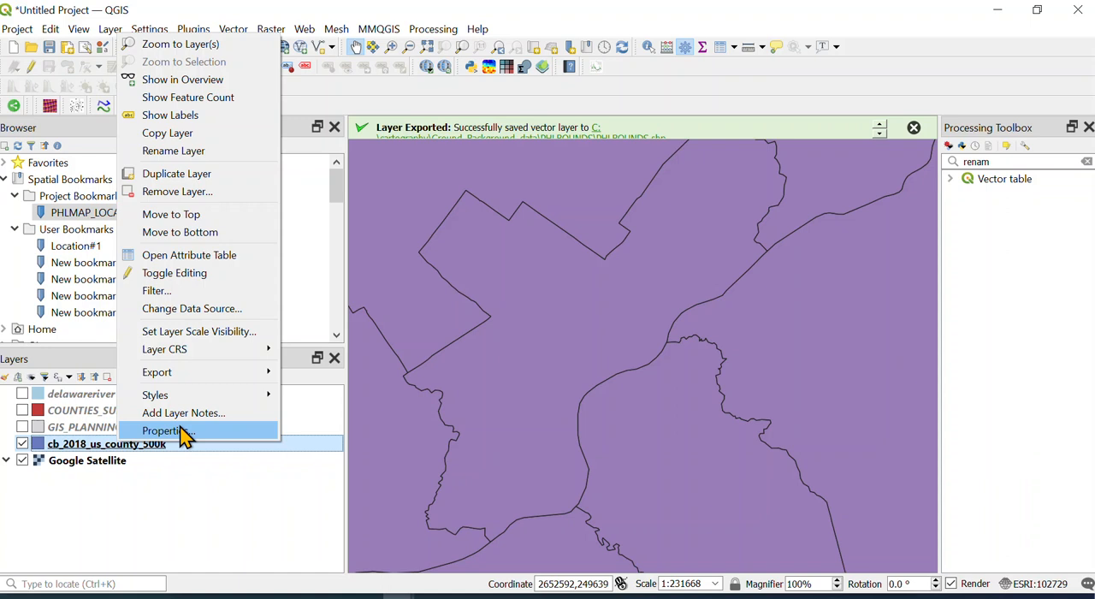
mouse_move(197, 434)
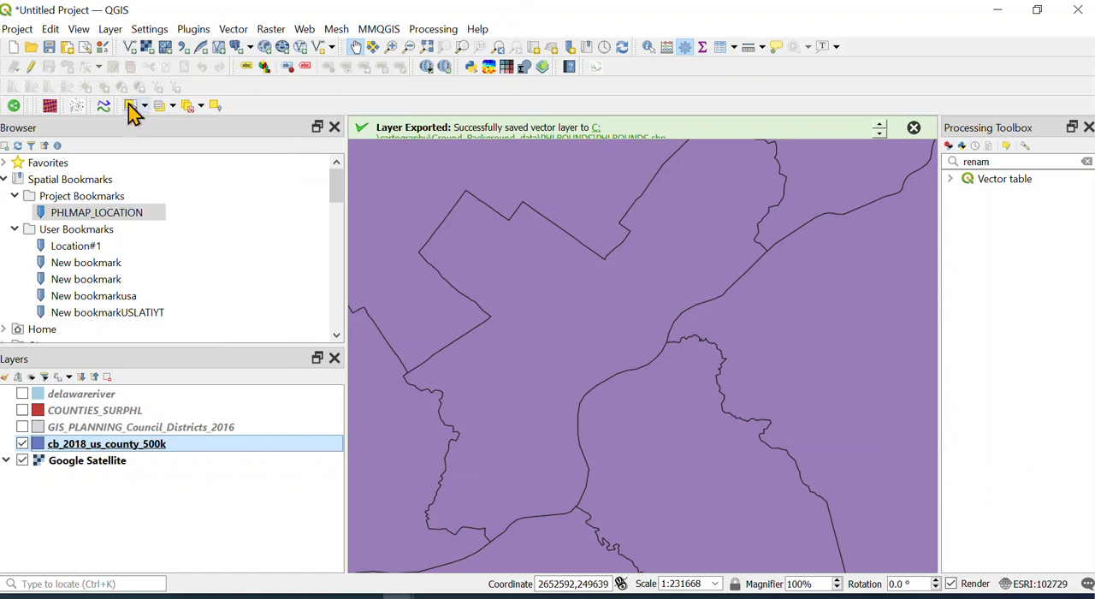
mouse_move(128, 106)
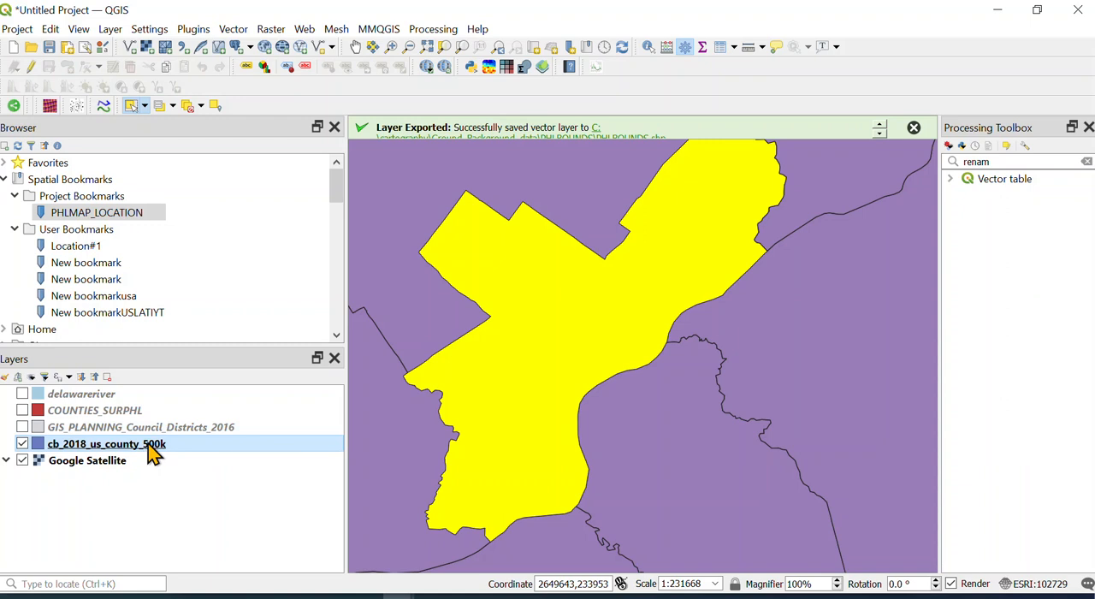
right_click(106, 443)
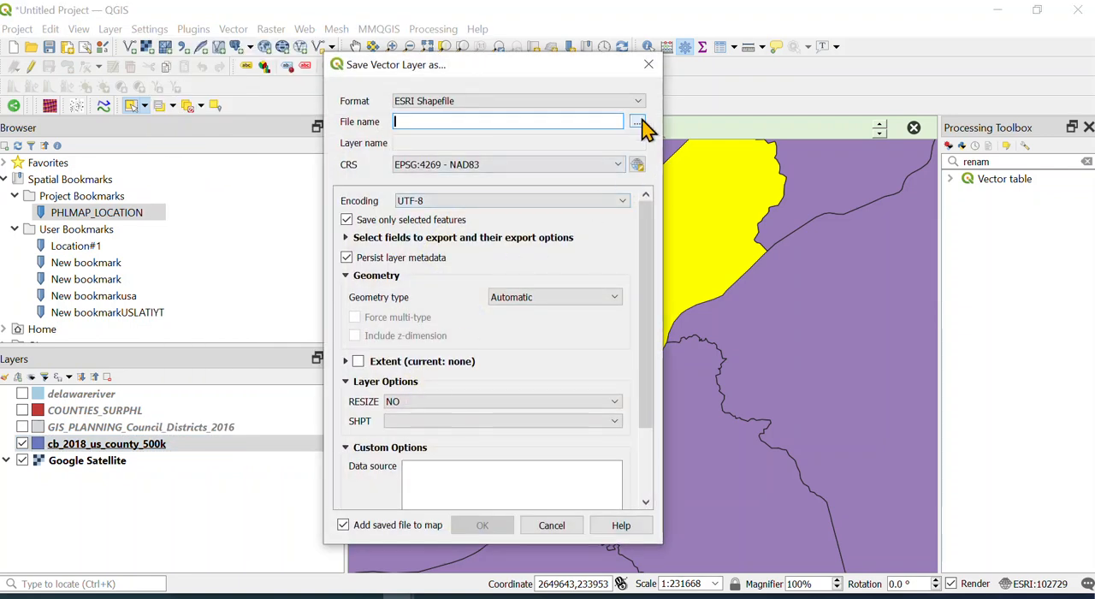
Step: Save the boundary as PHLBOUNDSv2.shp and add the exported file to the map
left_click(637, 120)
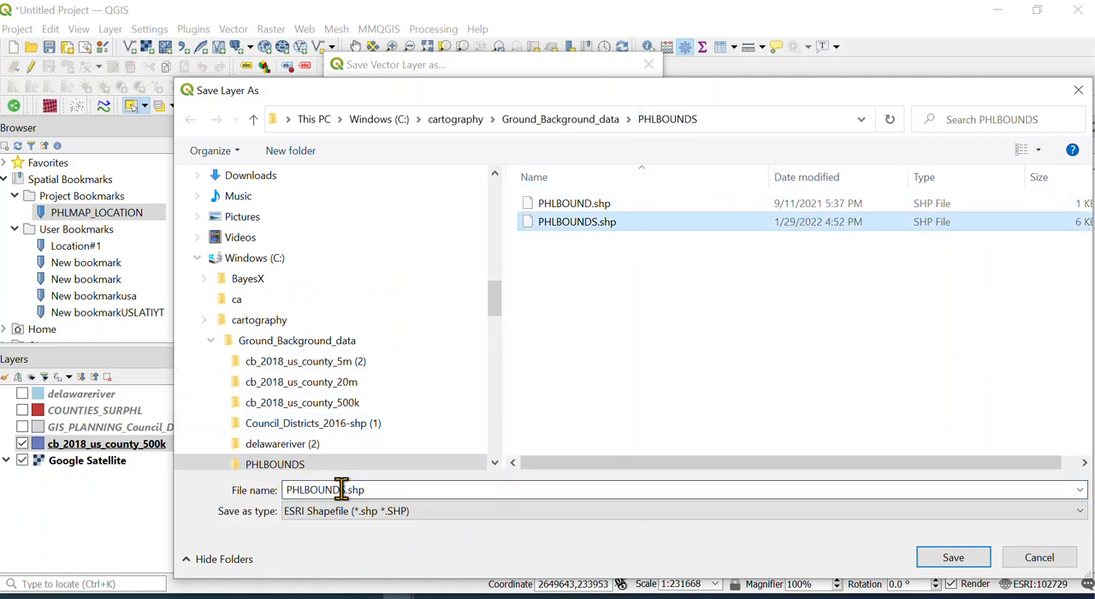
double_click(315, 489)
type("v2")
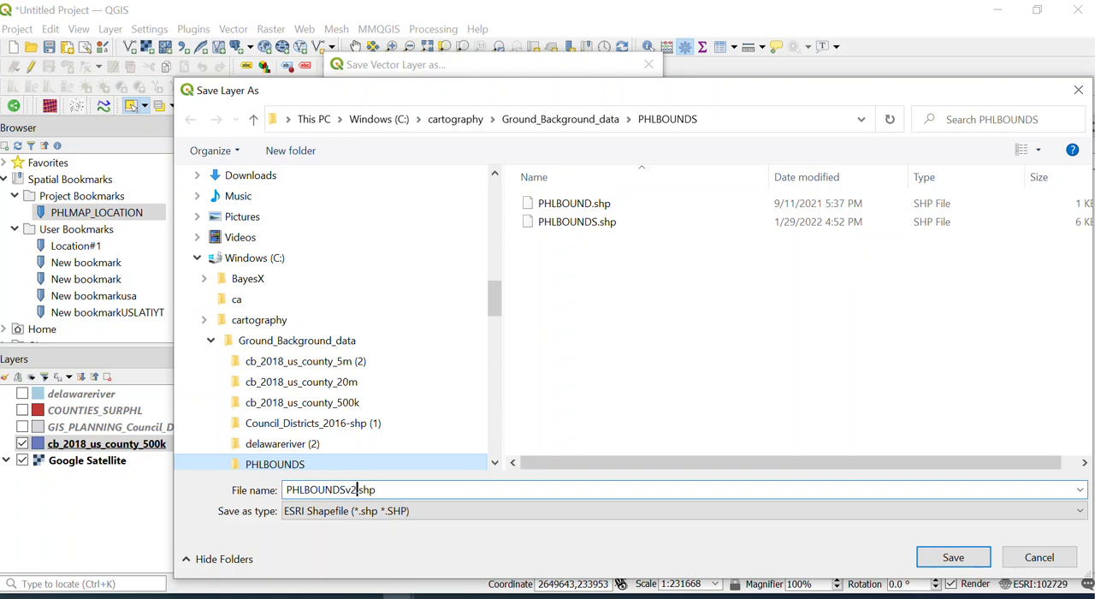
left_click(951, 558)
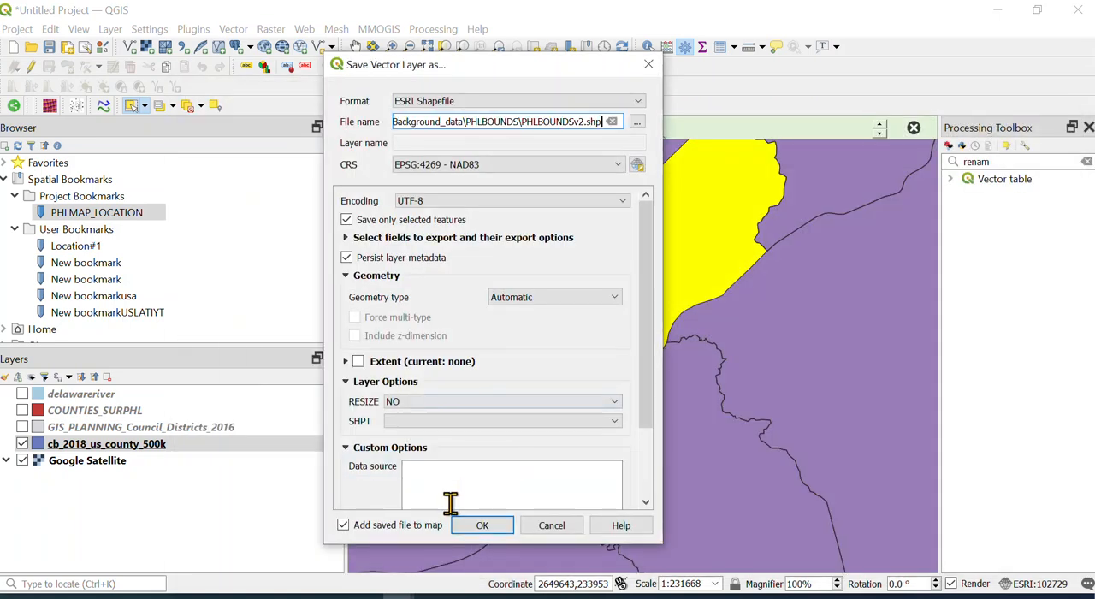
left_click(482, 523)
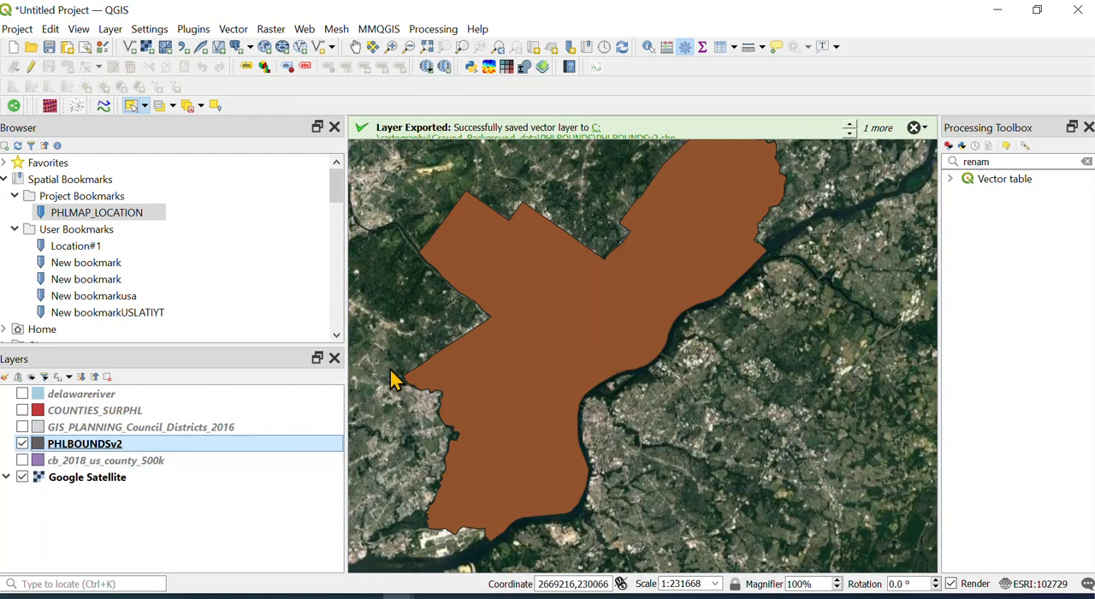
Step: Set the PHLBOUNDSv2 simple fill style to No Brush so the boundary is hollow
double_click(85, 444)
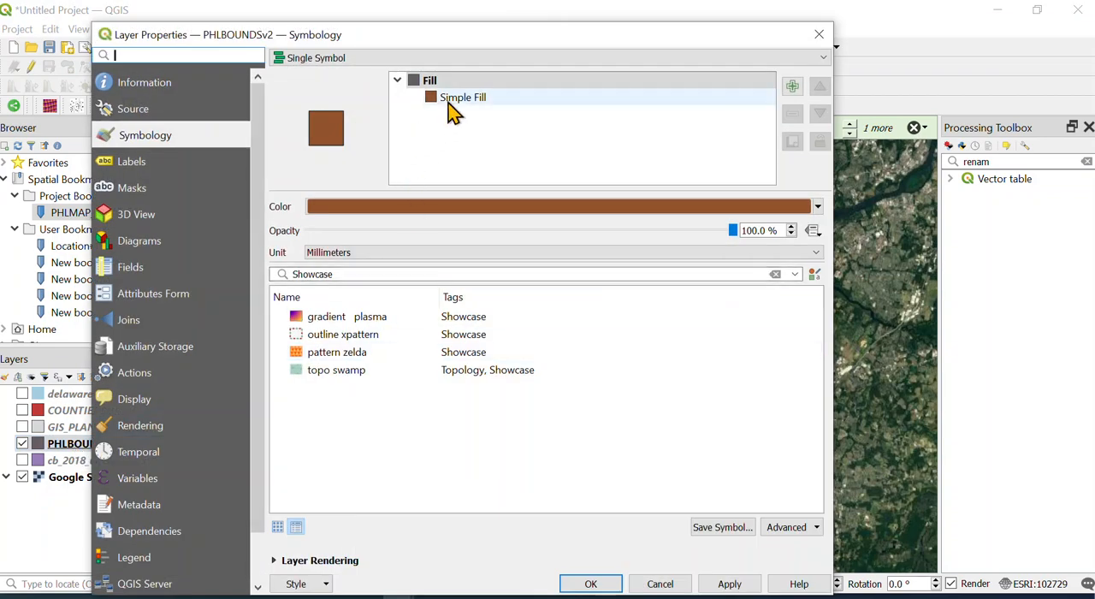
left_click(462, 96)
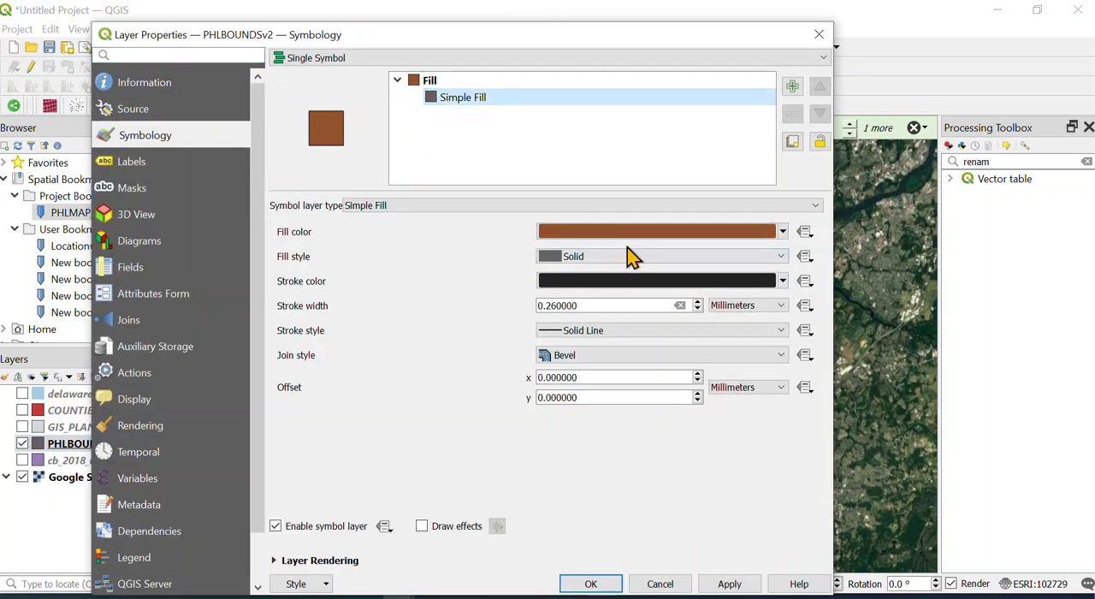
left_click(654, 231)
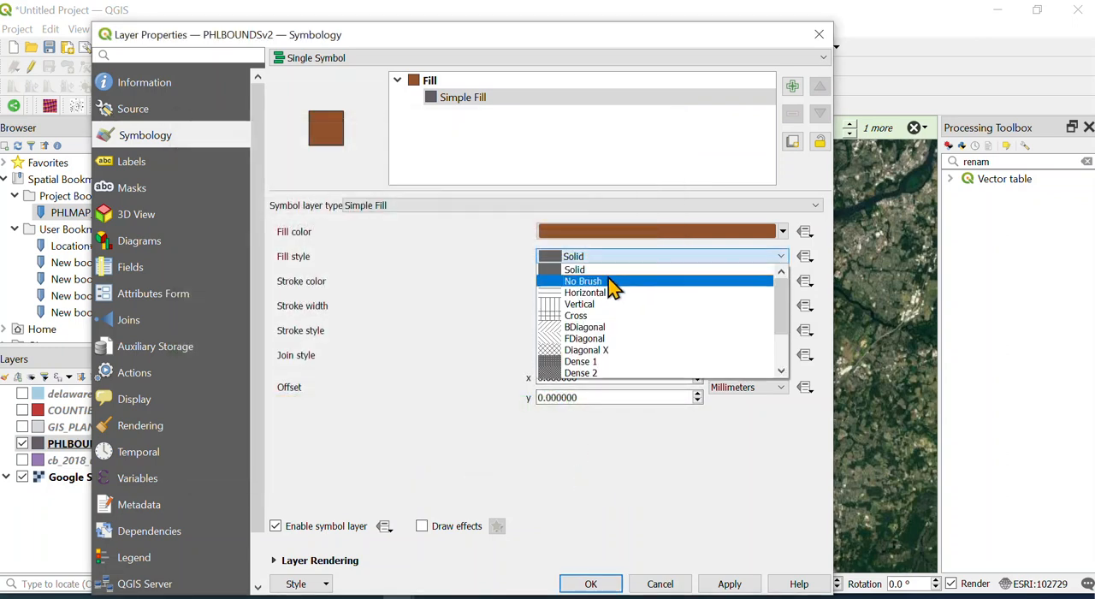
left_click(581, 281)
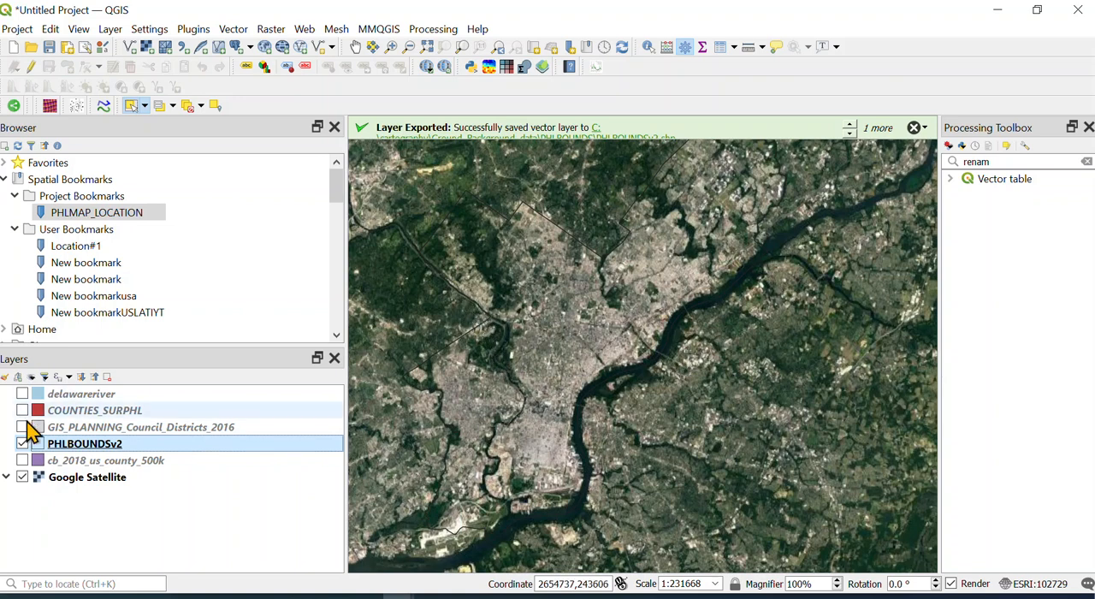
Step: Hide Google Satellite and show delawareriver, COUNTIES_SURPHL and the council districts layers
left_click(22, 475)
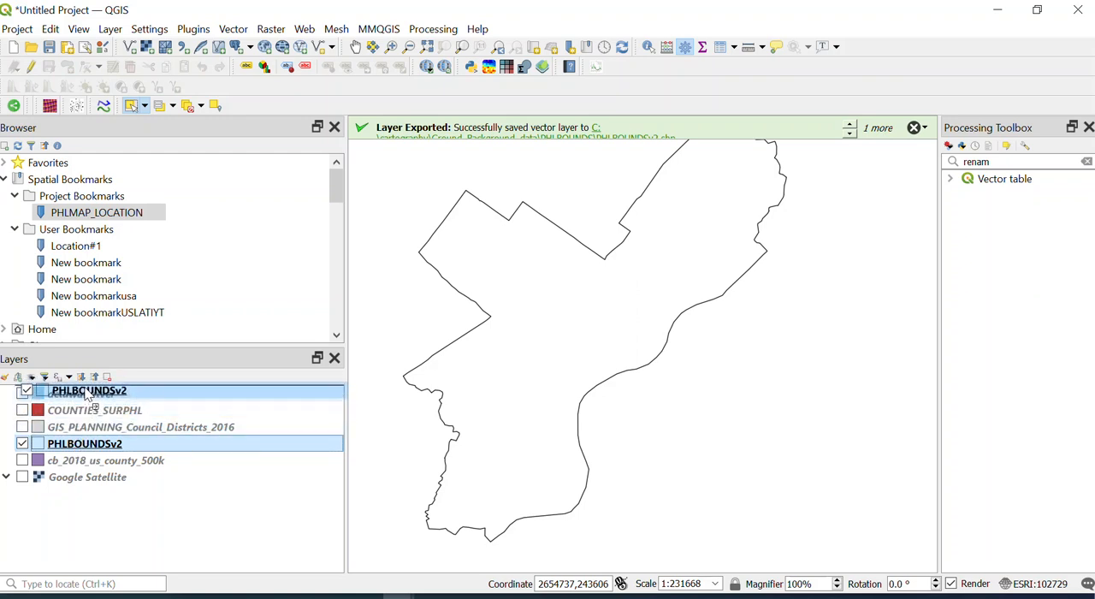
left_click(22, 410)
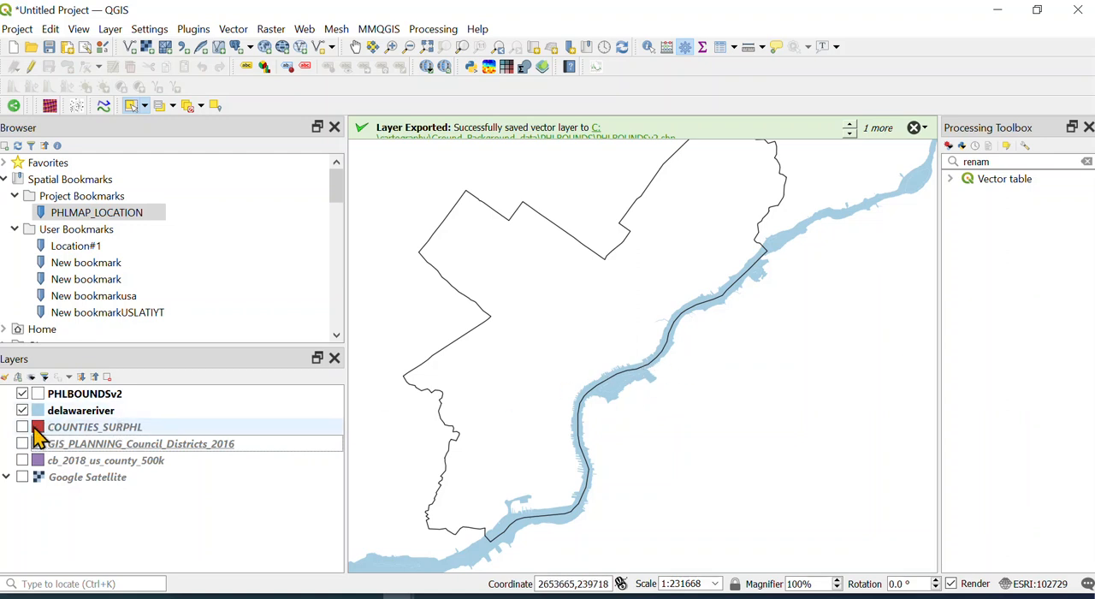
left_click(22, 426)
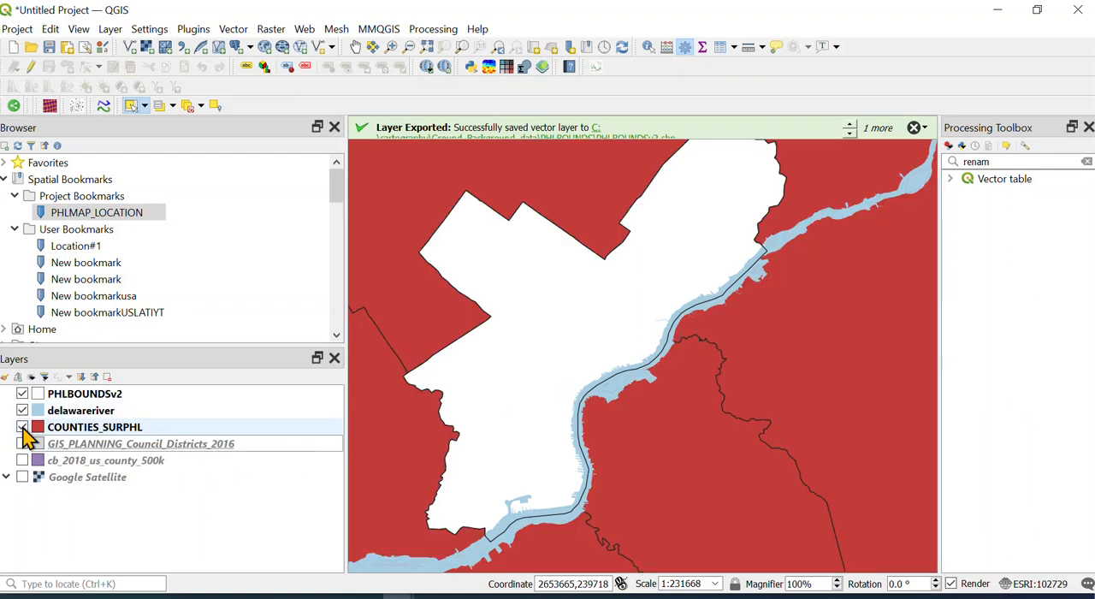
left_click(23, 443)
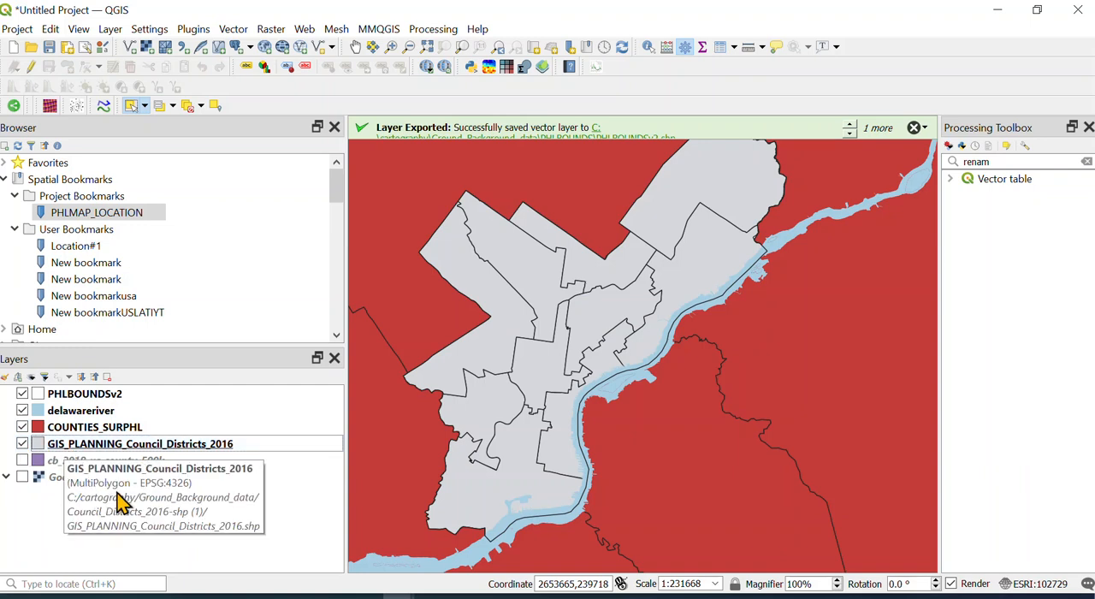
mouse_move(47, 496)
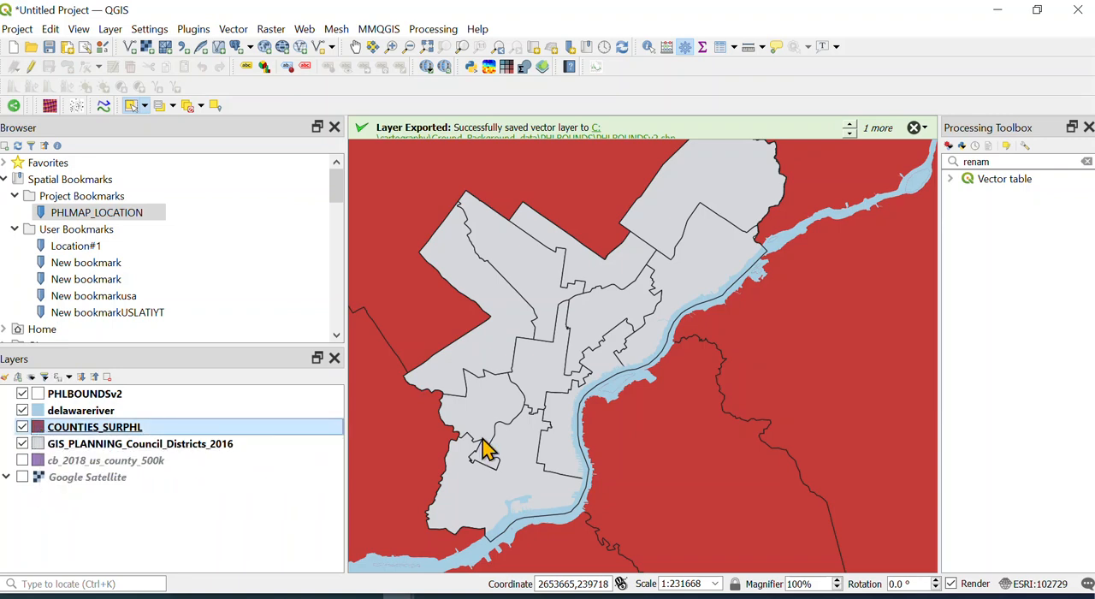
Step: Give COUNTIES_SURPHL a dark gray RGB 35,35,35 outline and a light gray fill
double_click(94, 426)
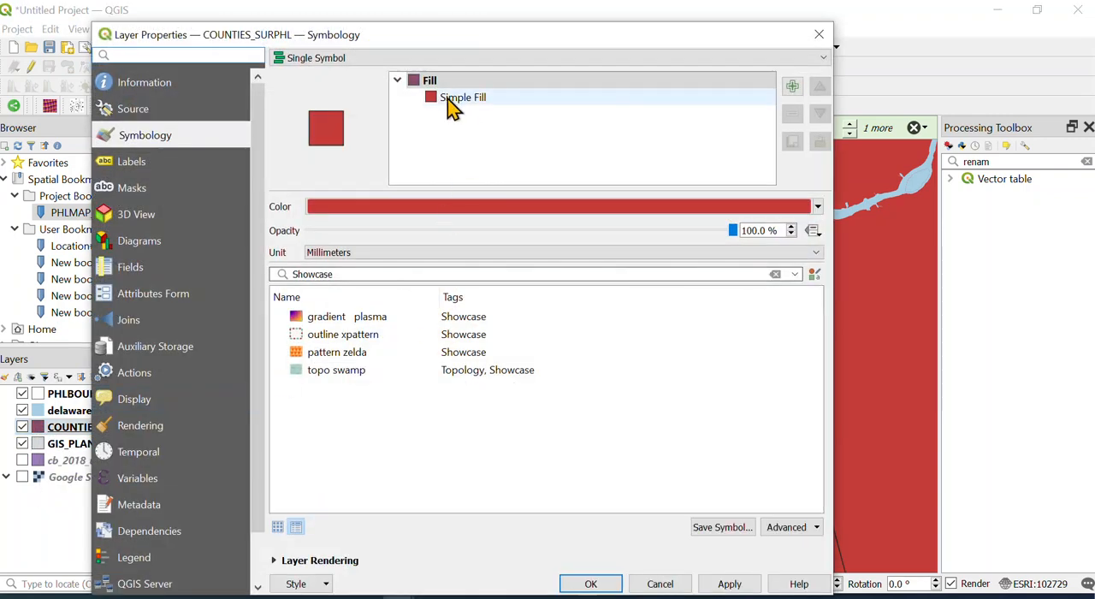
left_click(462, 95)
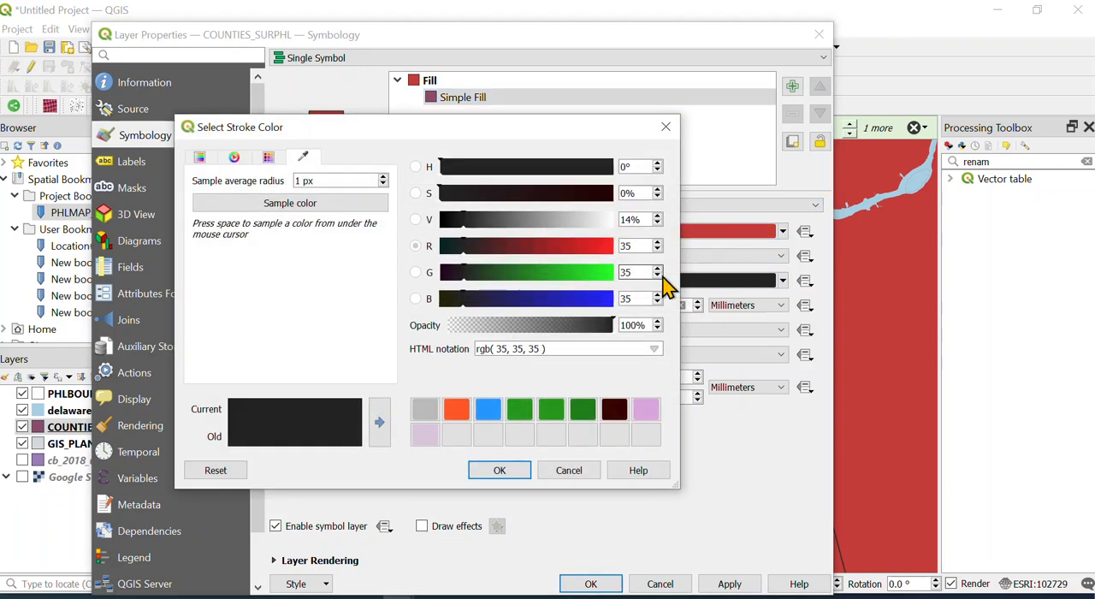
left_click(499, 469)
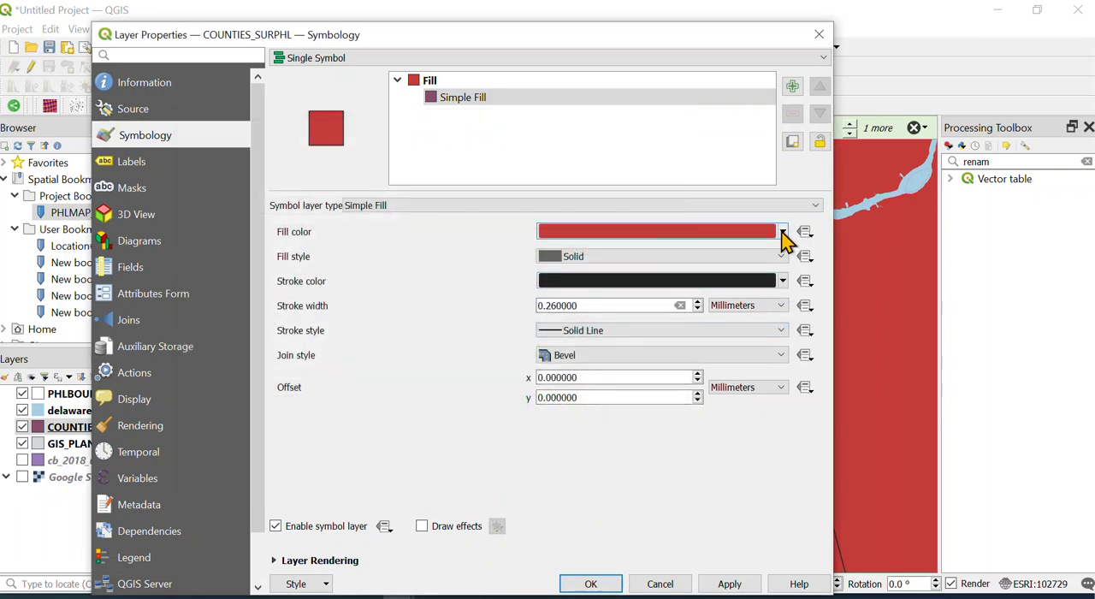
left_click(780, 231)
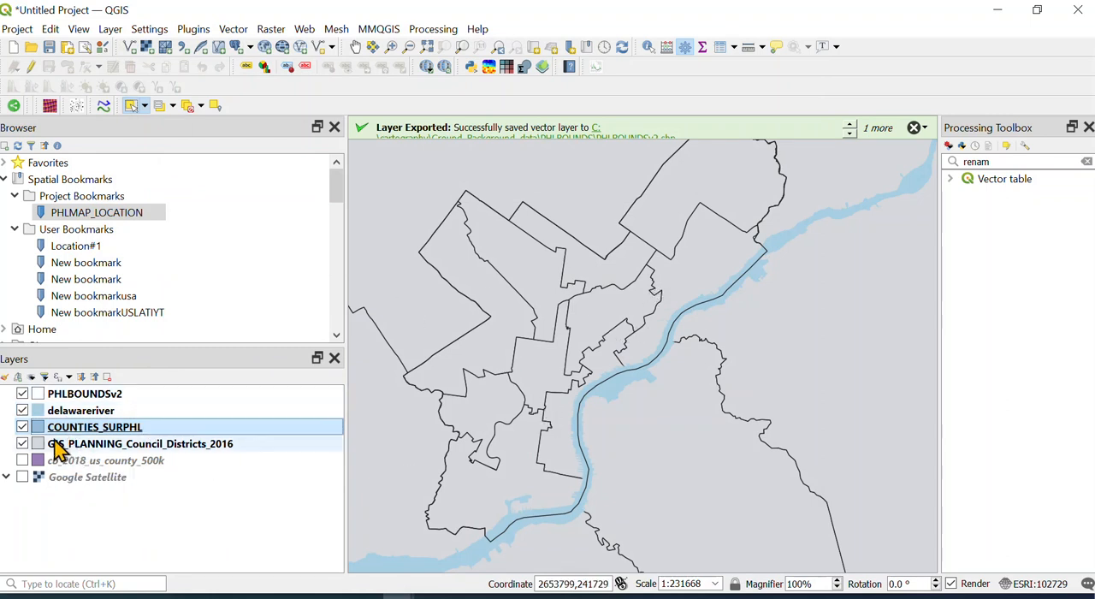
Step: Apply a muted mauve simple fill to the council districts layer
left_click(140, 443)
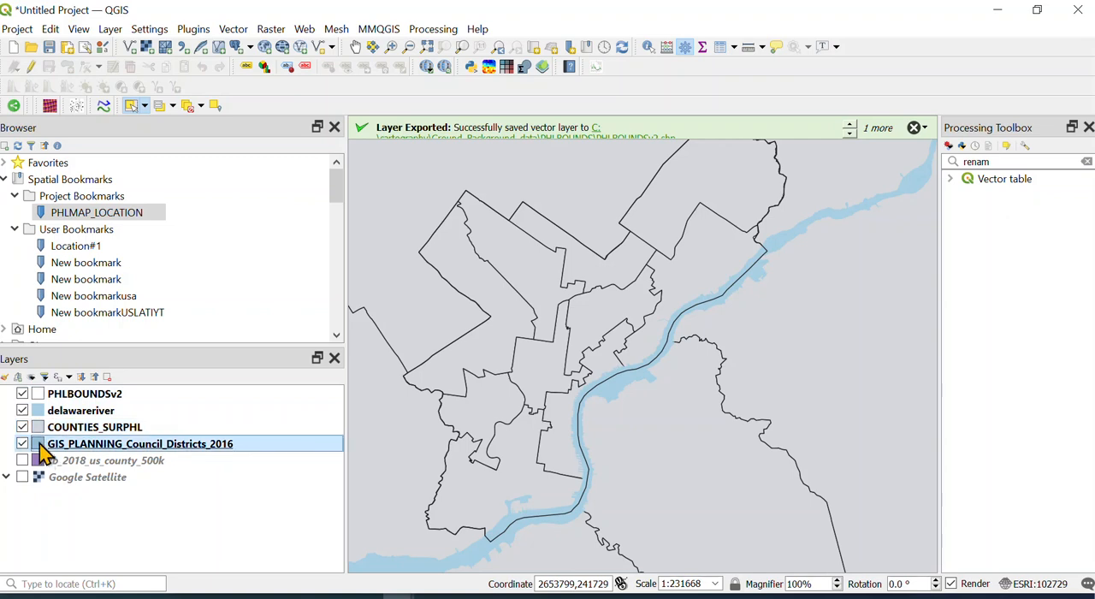
double_click(139, 443)
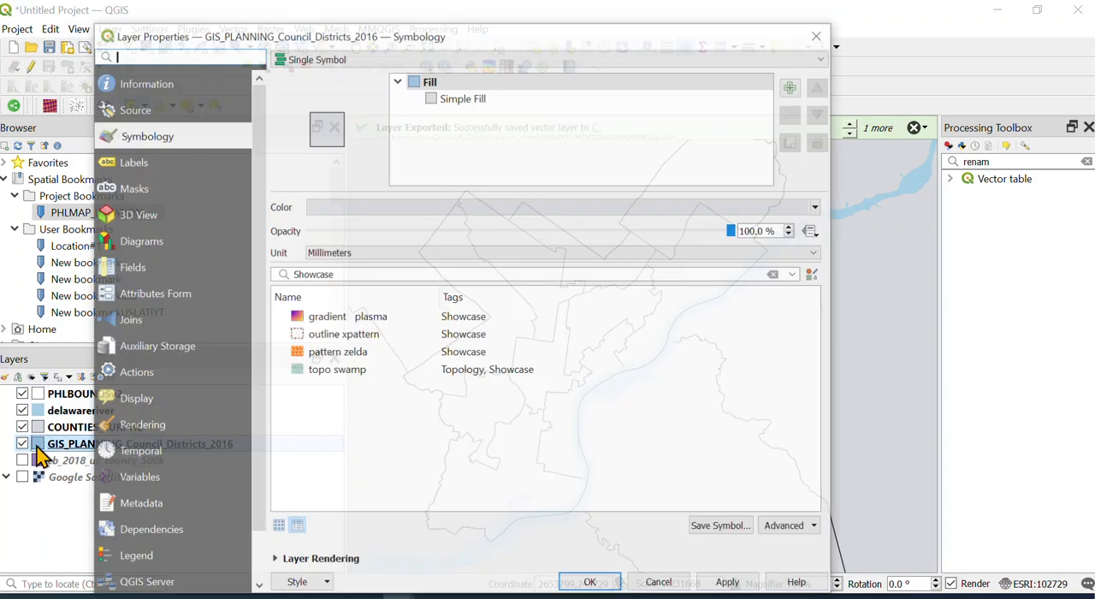
left_click(462, 96)
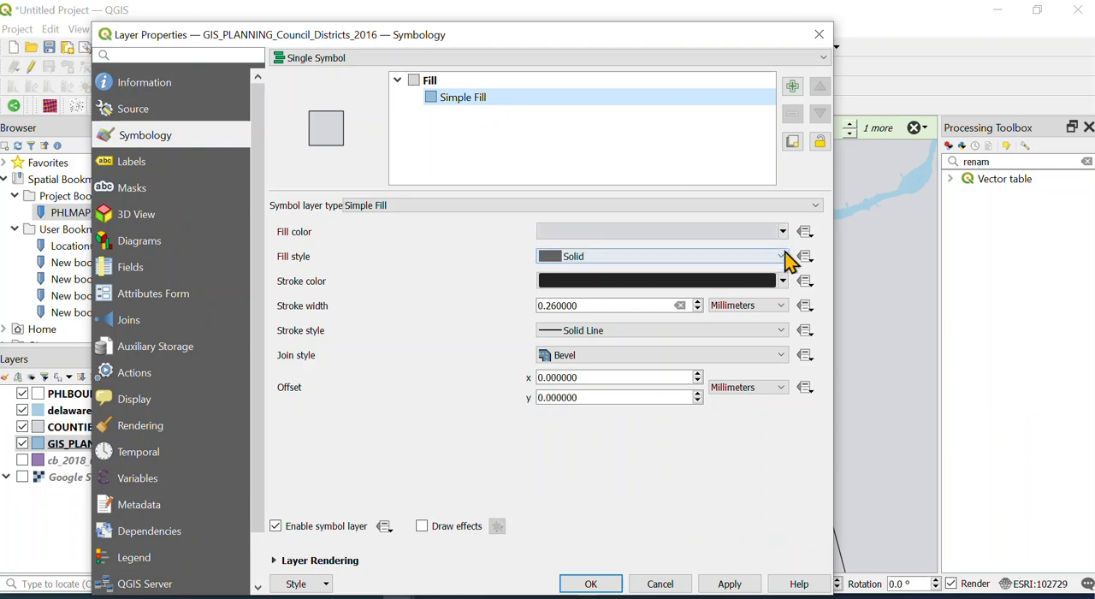
left_click(780, 231)
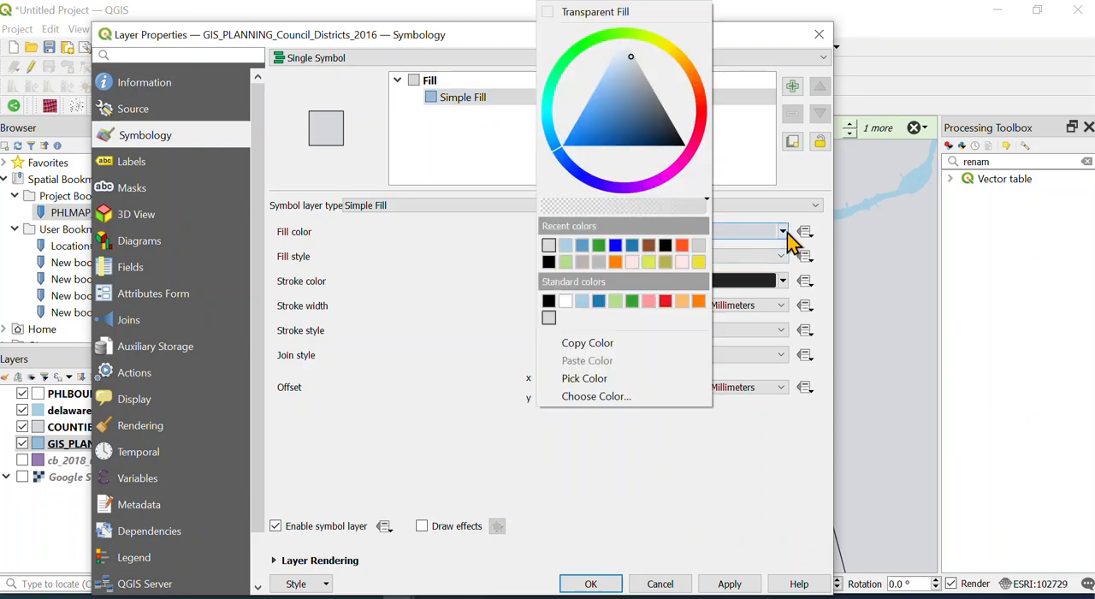
mouse_move(624, 316)
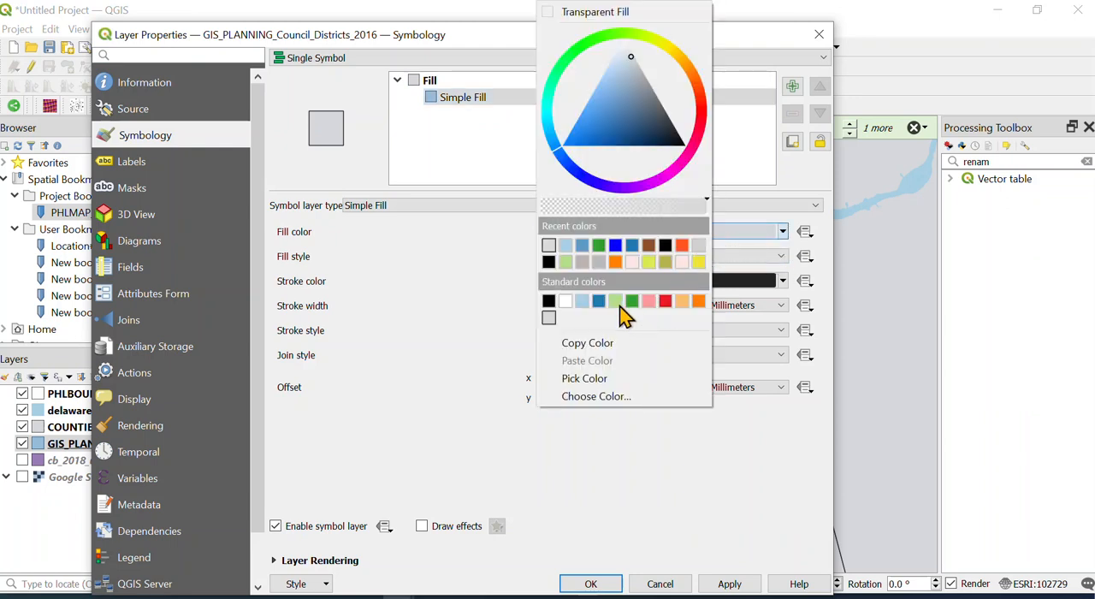
mouse_move(592, 284)
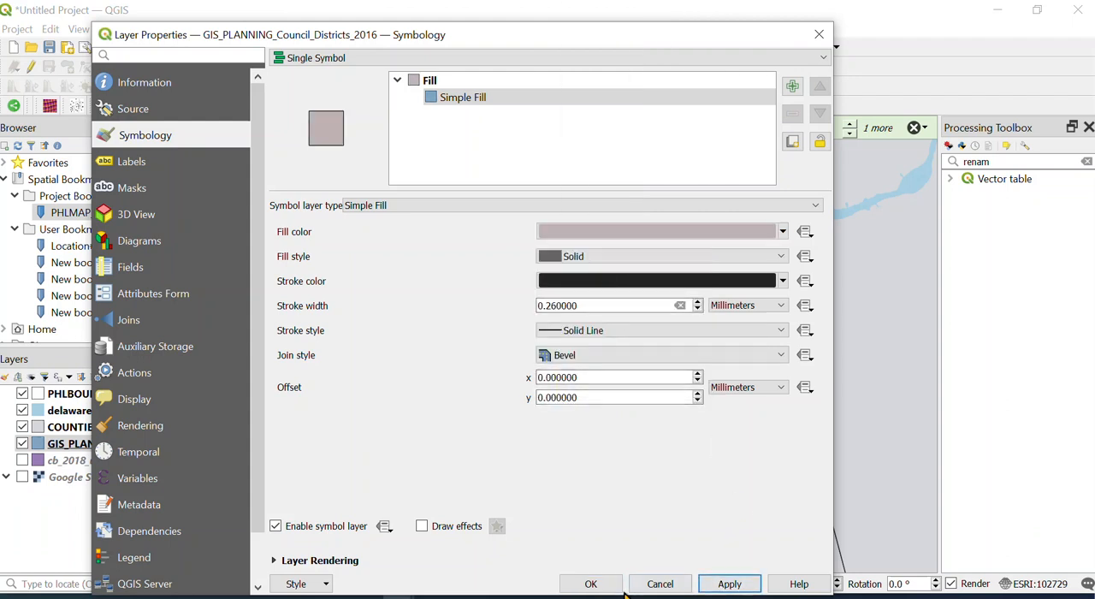
left_click(590, 584)
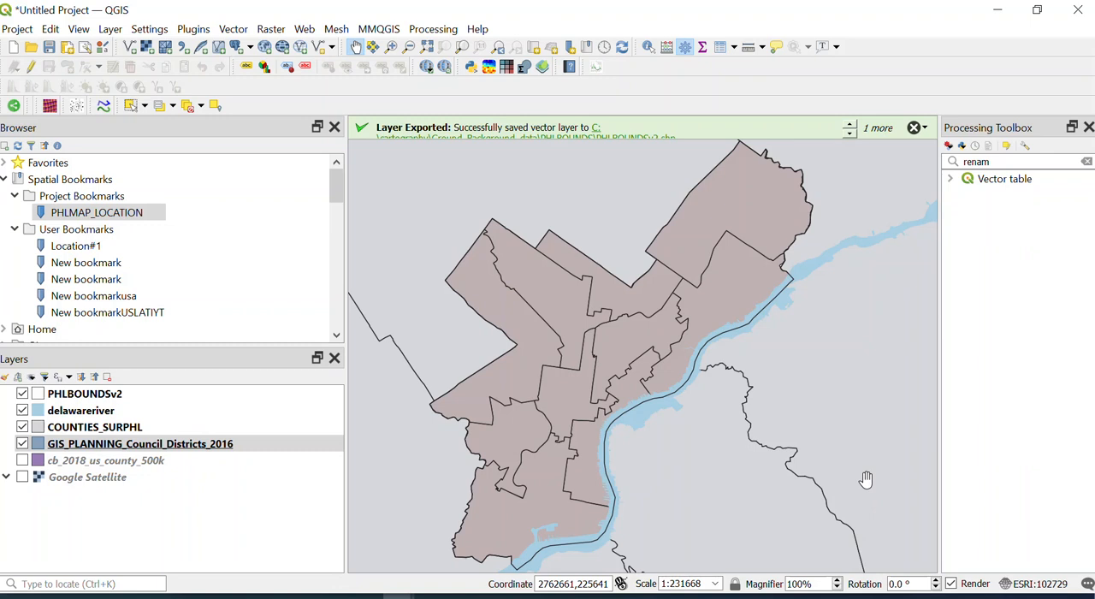
left_click(140, 443)
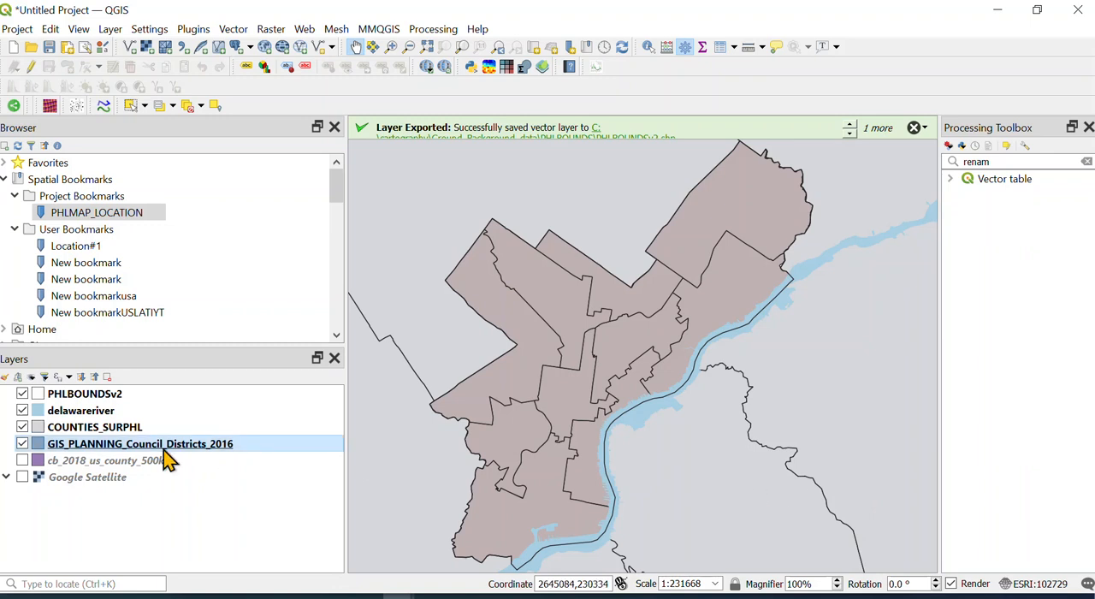
mouse_move(163, 460)
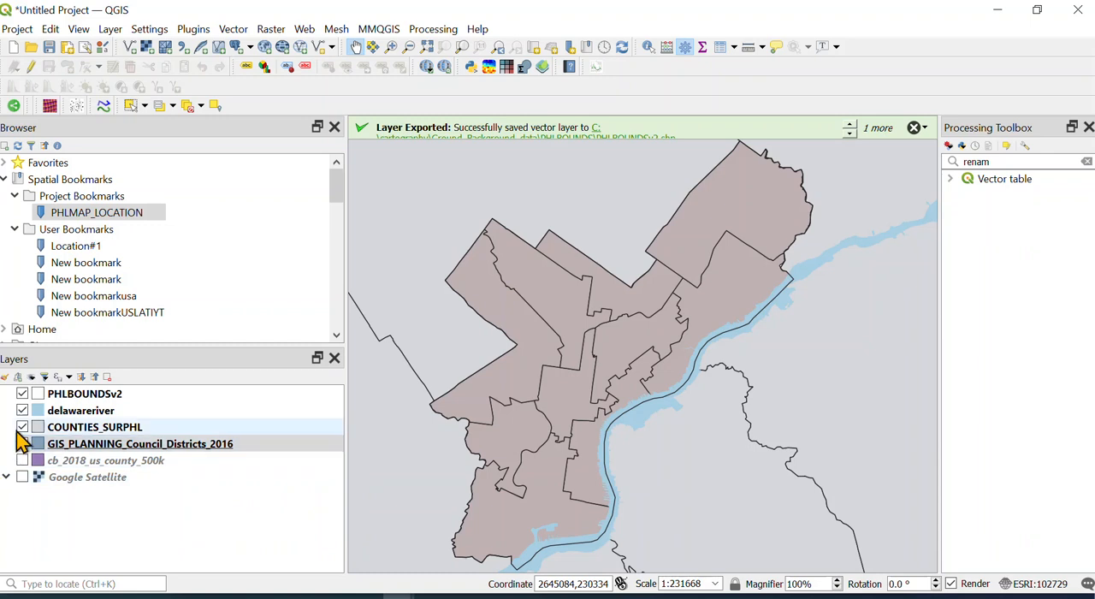
left_click(22, 425)
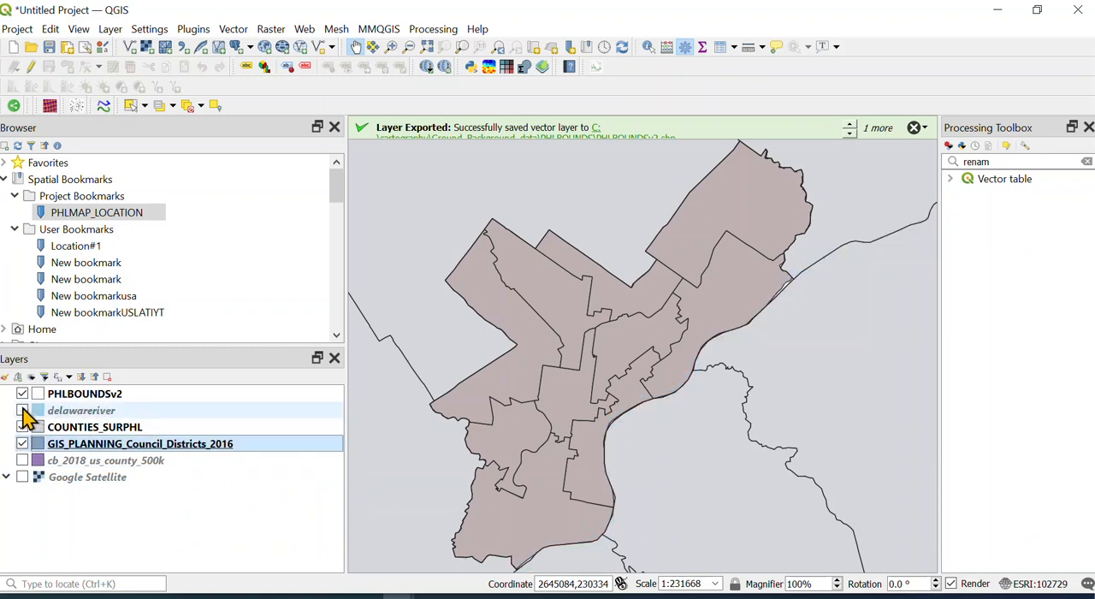
left_click(23, 428)
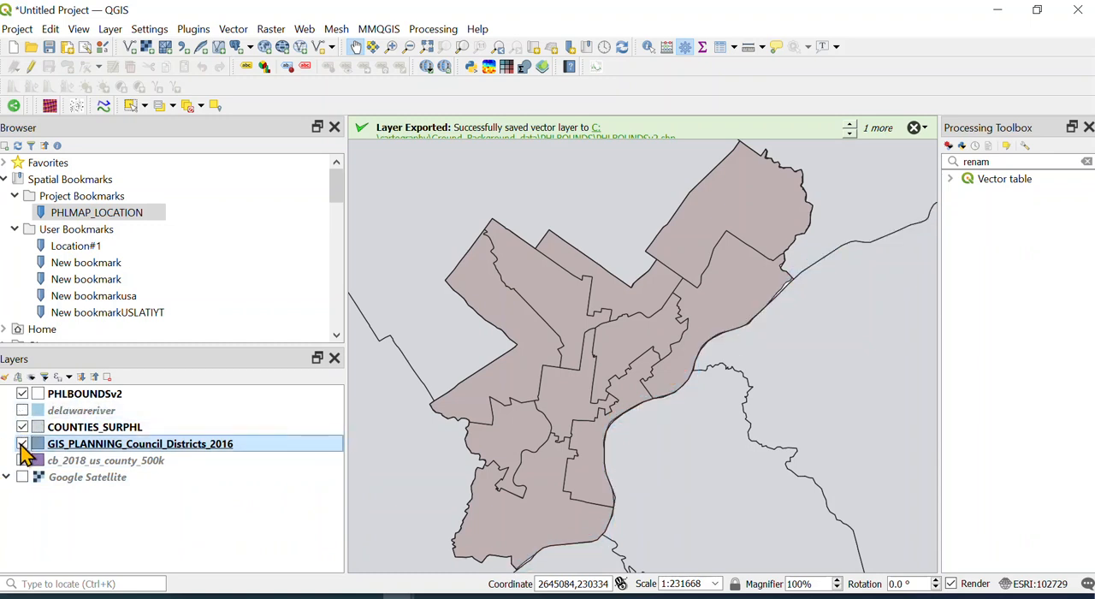
left_click(23, 426)
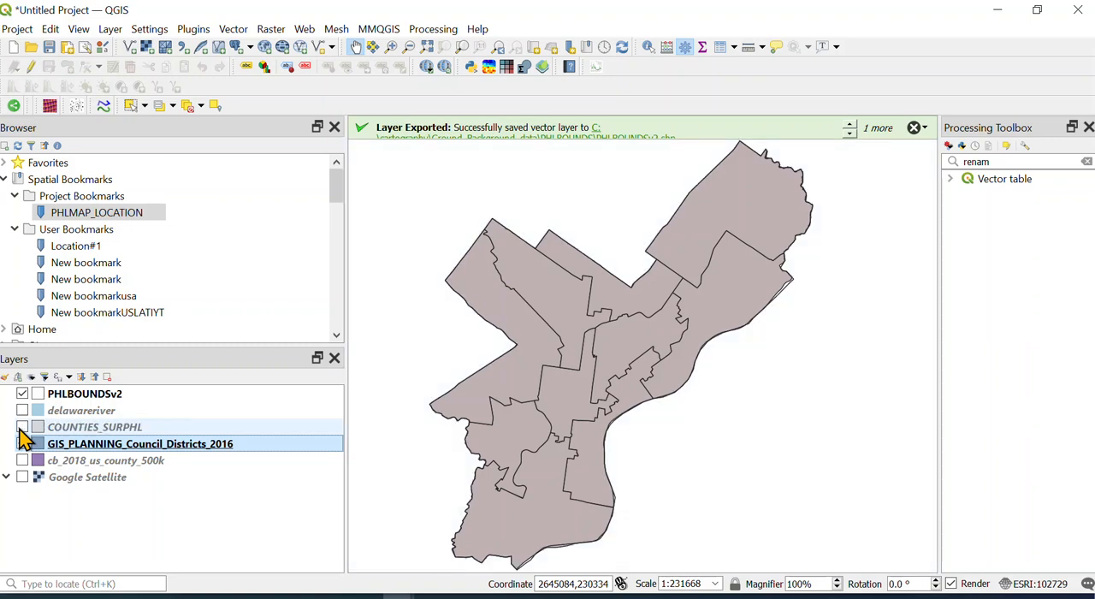
left_click(22, 426)
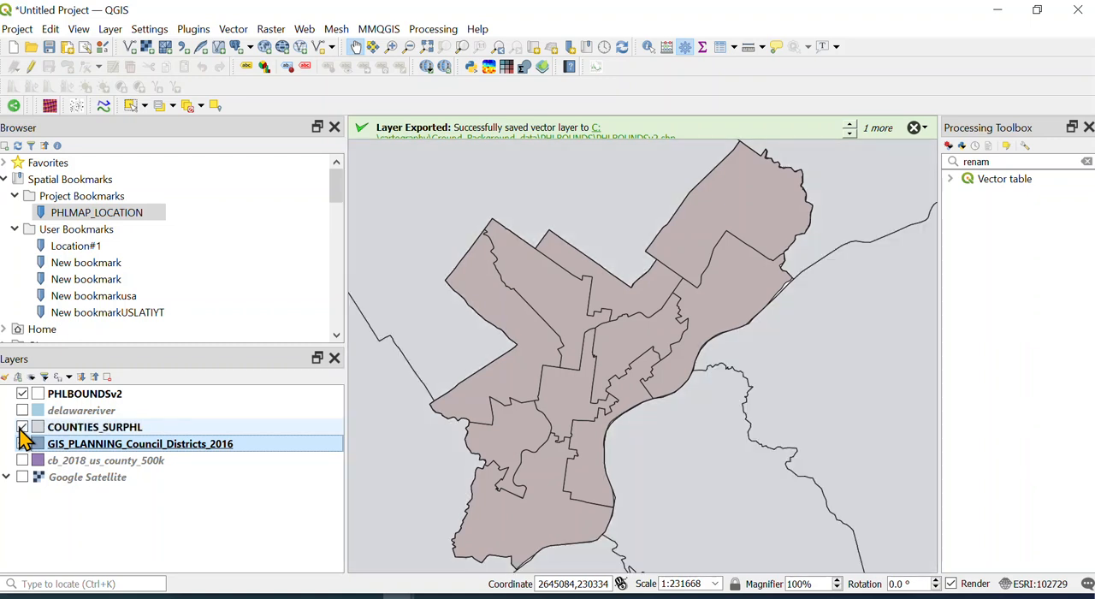
left_click(22, 411)
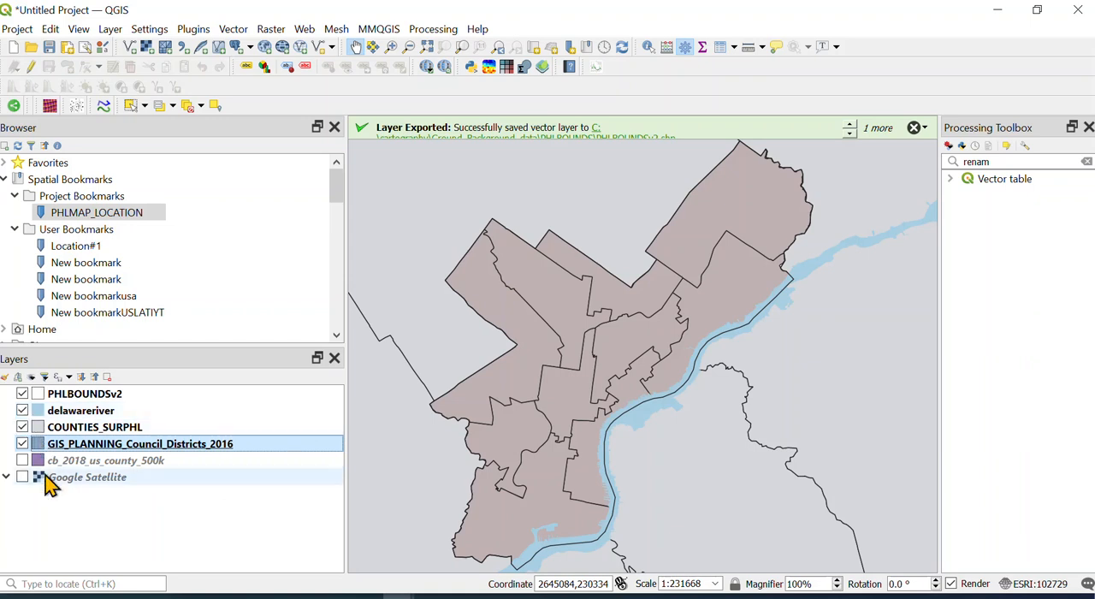
mouse_move(101, 348)
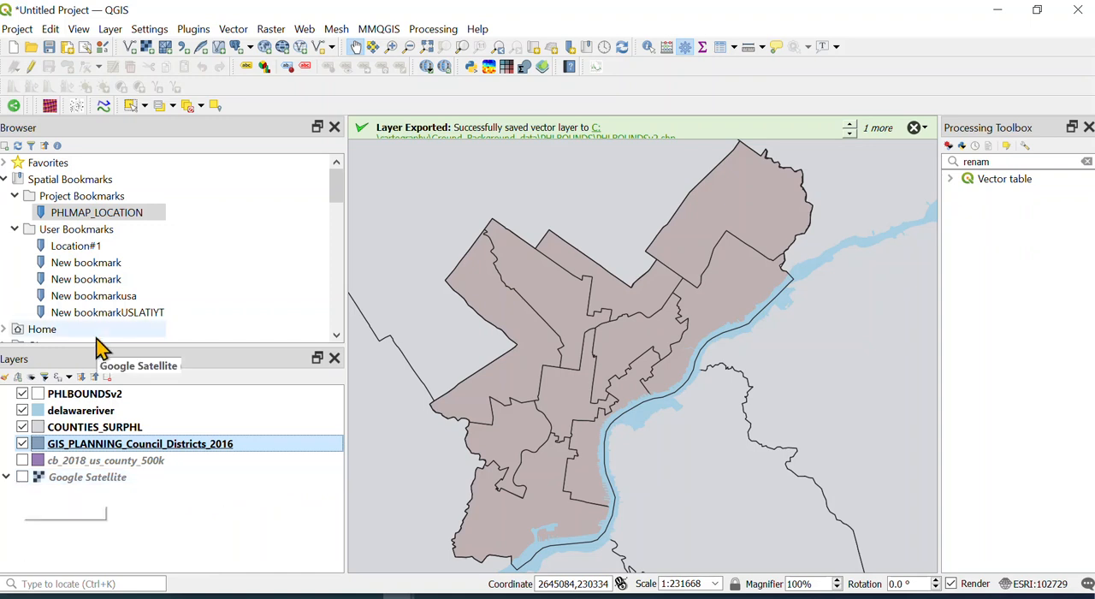